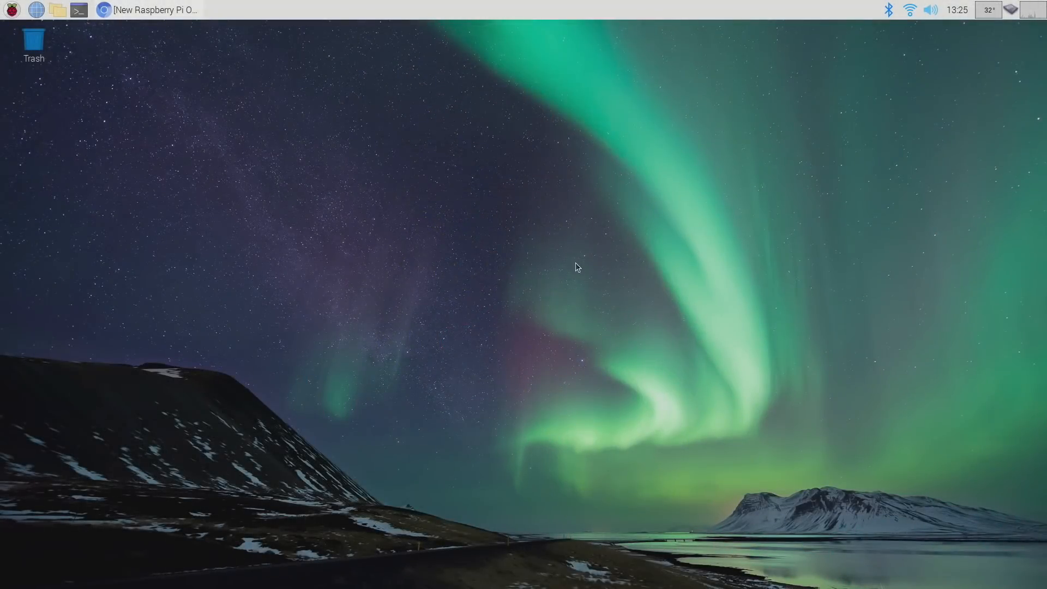
mouse_move(577, 286)
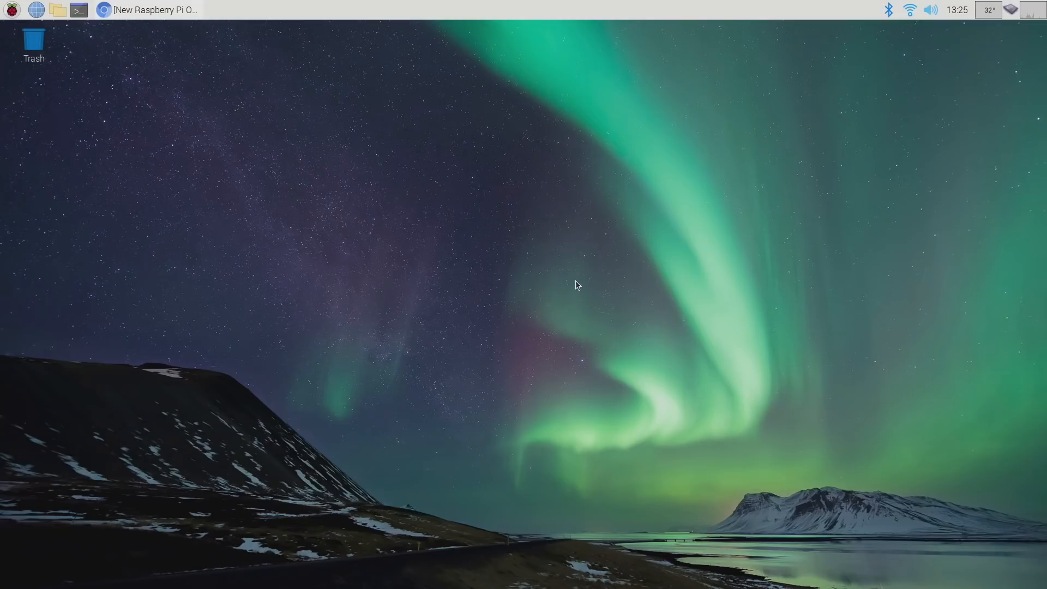
mouse_move(511, 336)
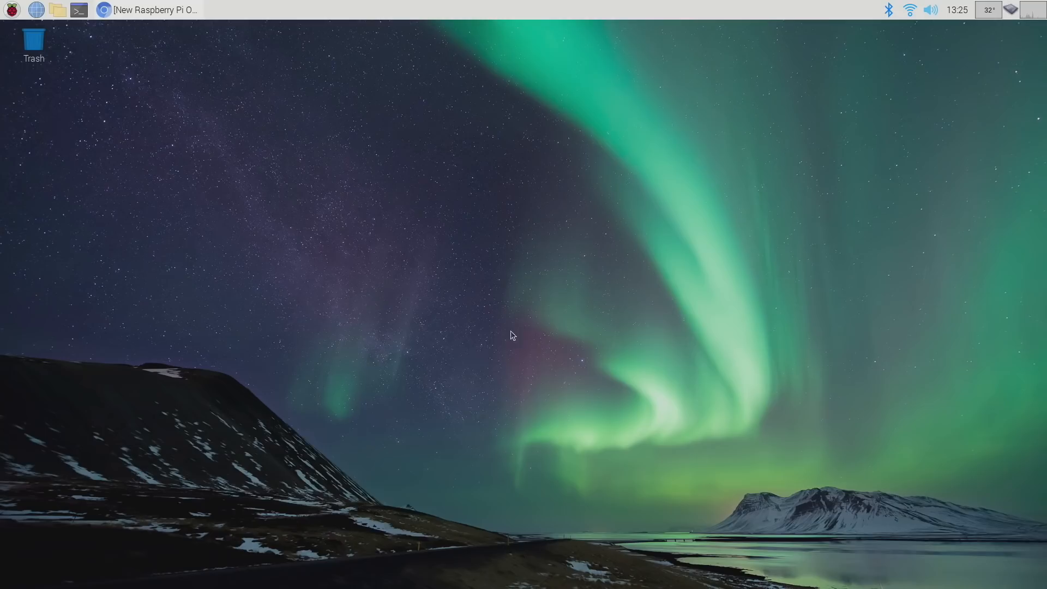
Restore the Chromium release blog post and scroll to its Chromium 84 section.
click(147, 9)
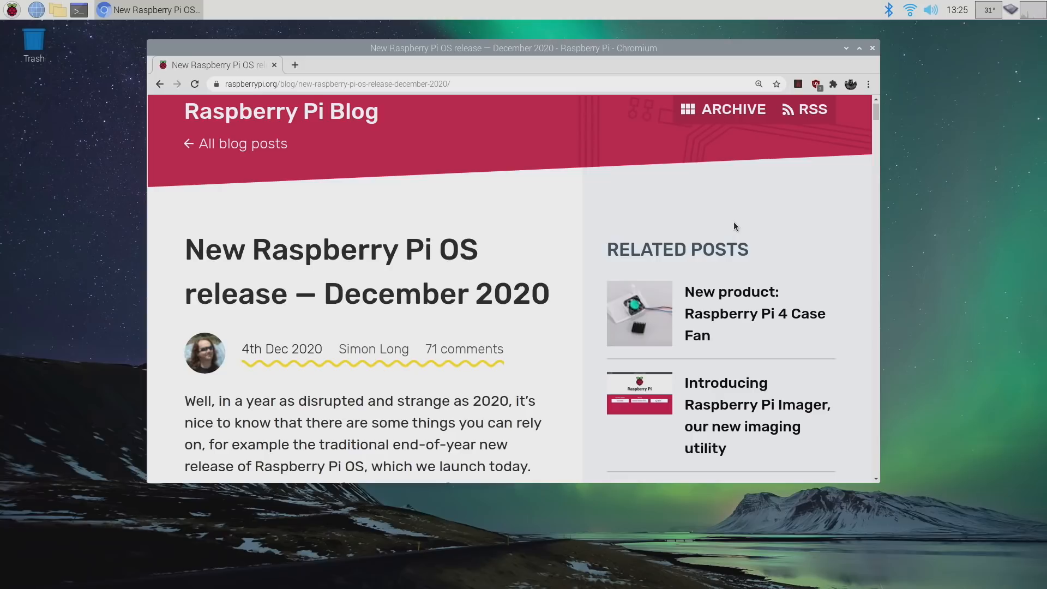
mouse_move(307, 132)
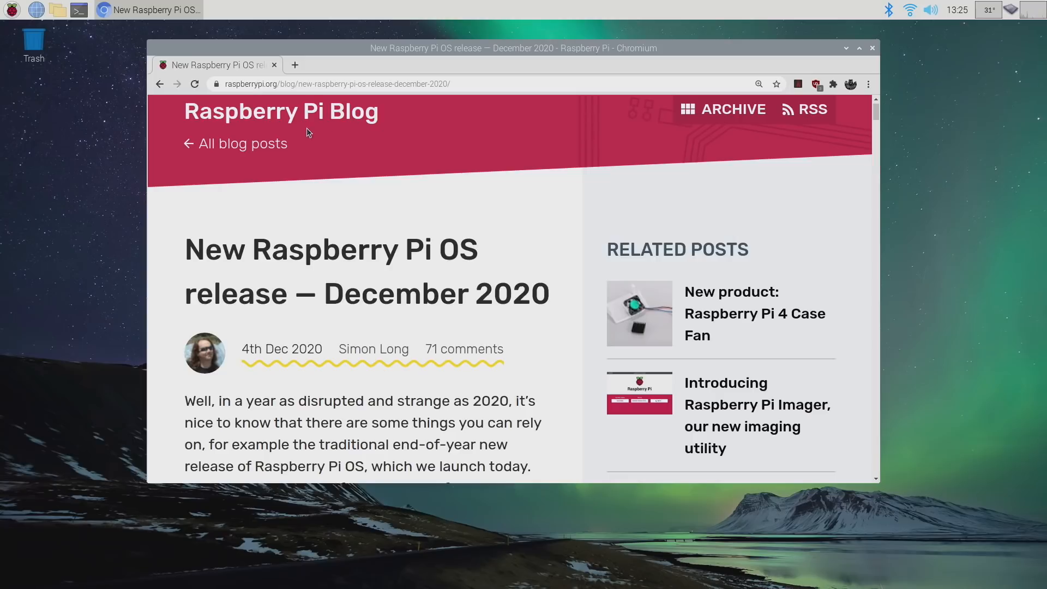
mouse_move(457, 228)
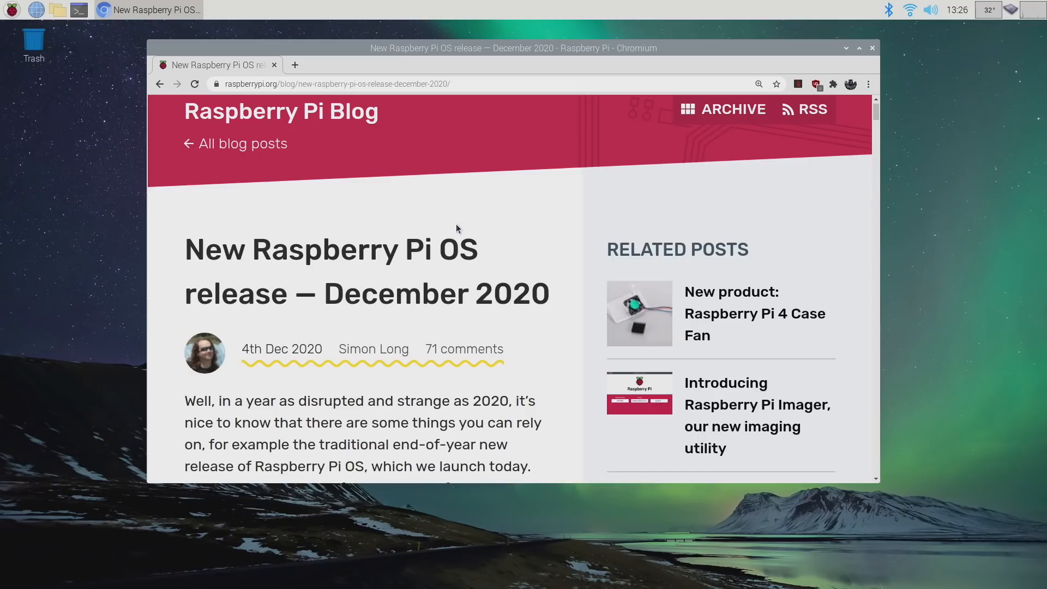
scroll(down, 3)
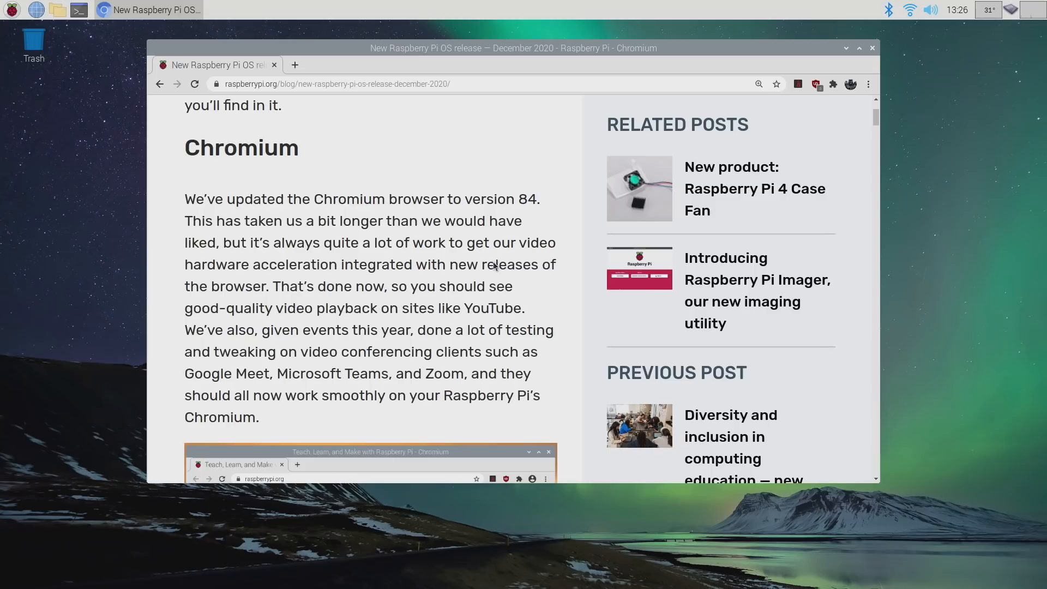
scroll(down, 3)
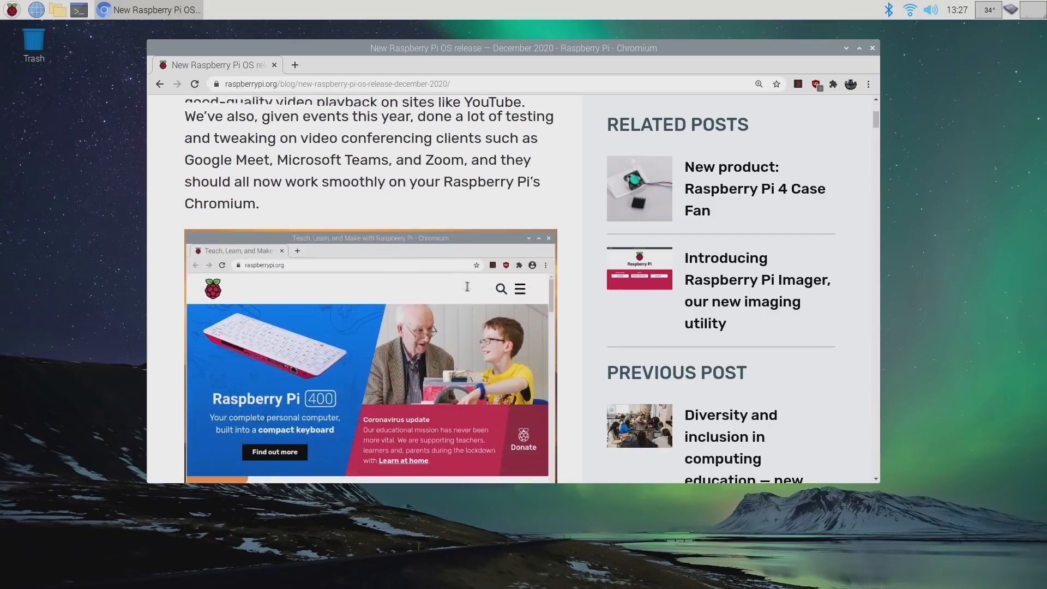
scroll(down, 3)
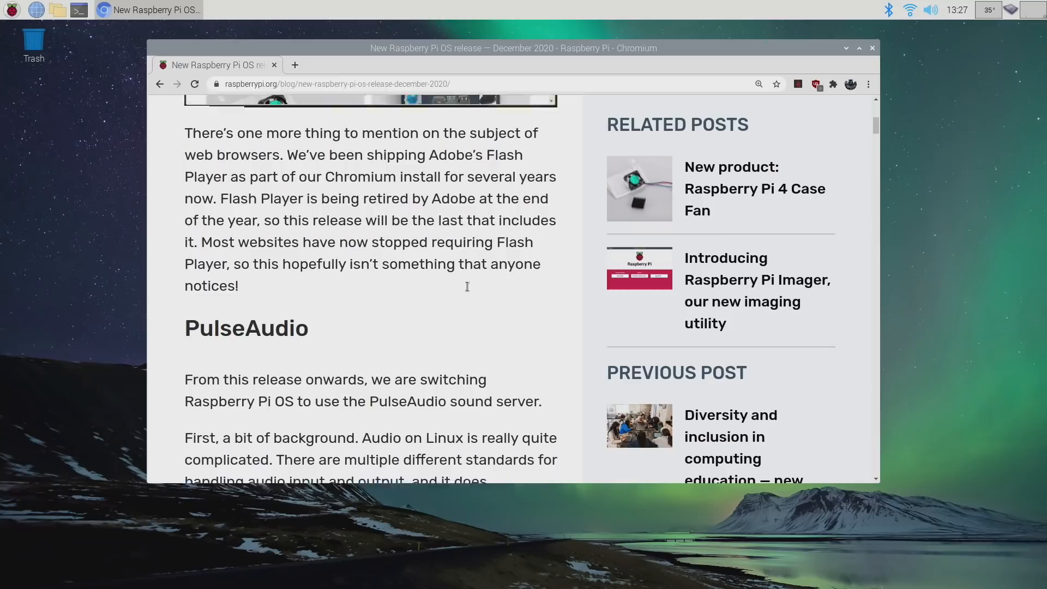
scroll(down, 3)
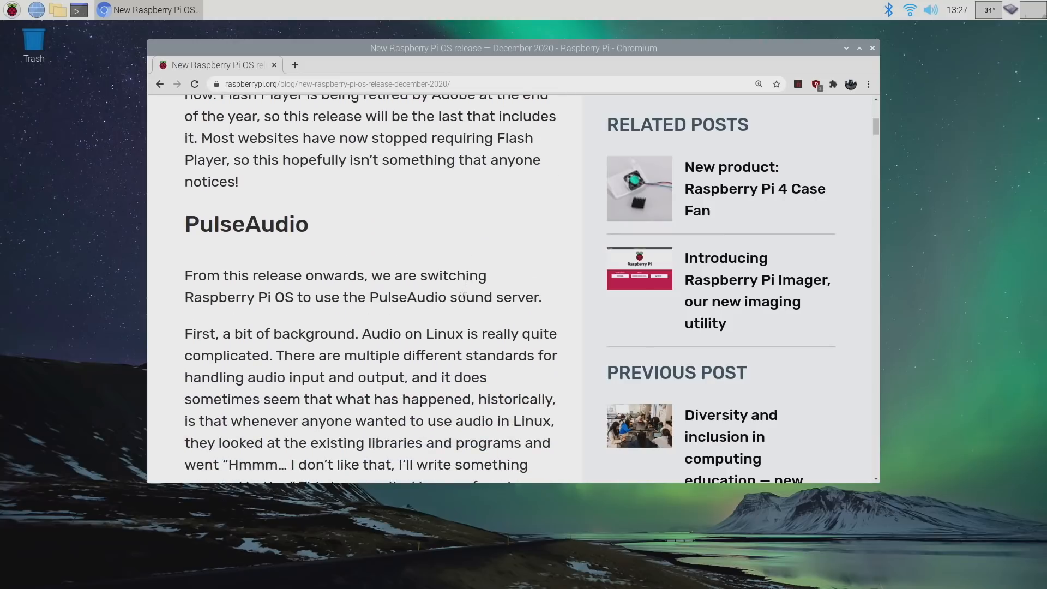
scroll(down, 3)
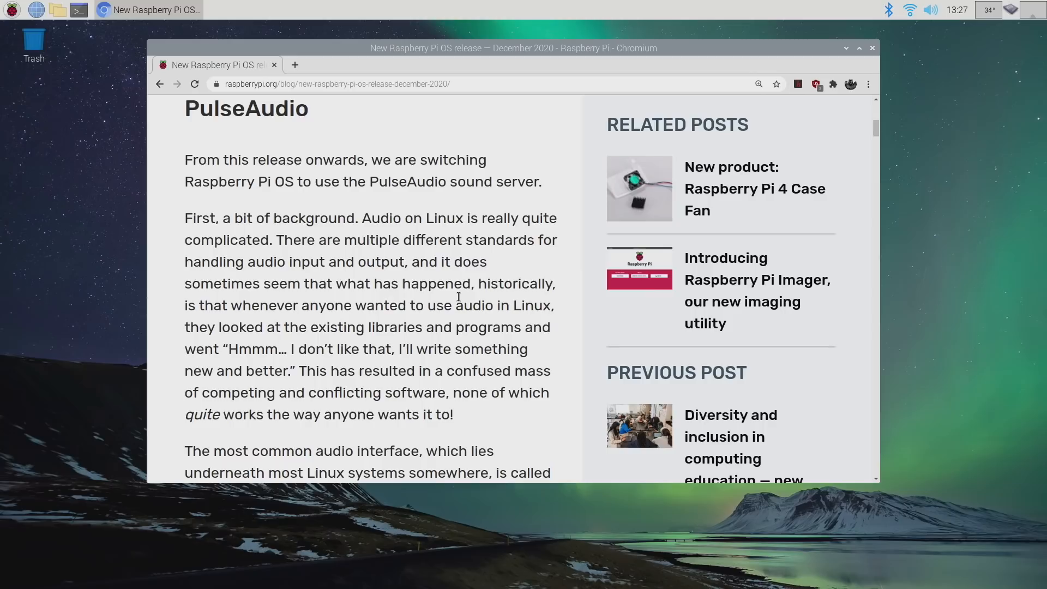
scroll(down, 3)
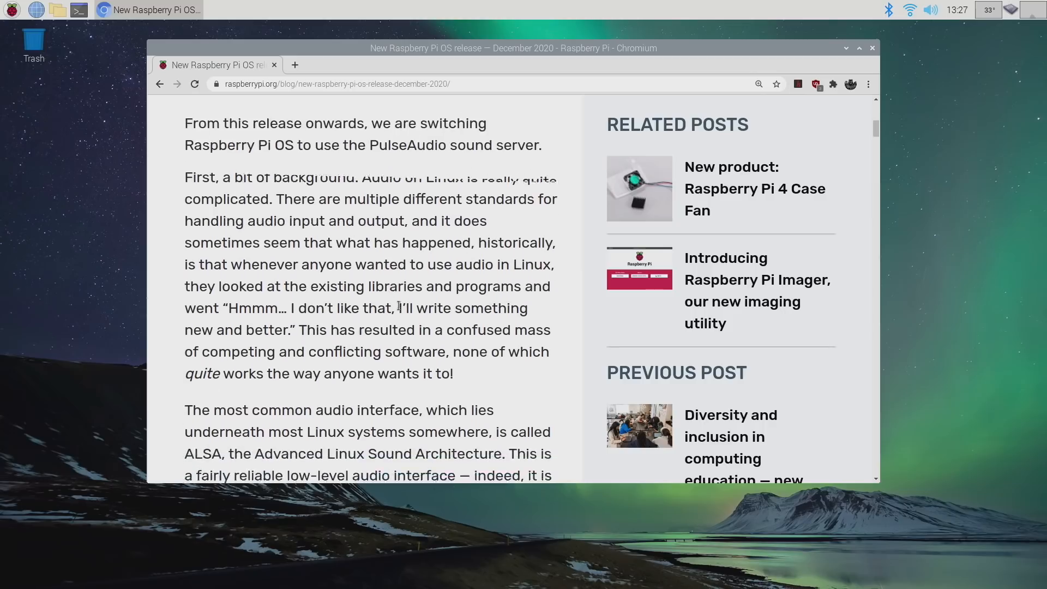
scroll(down, 3)
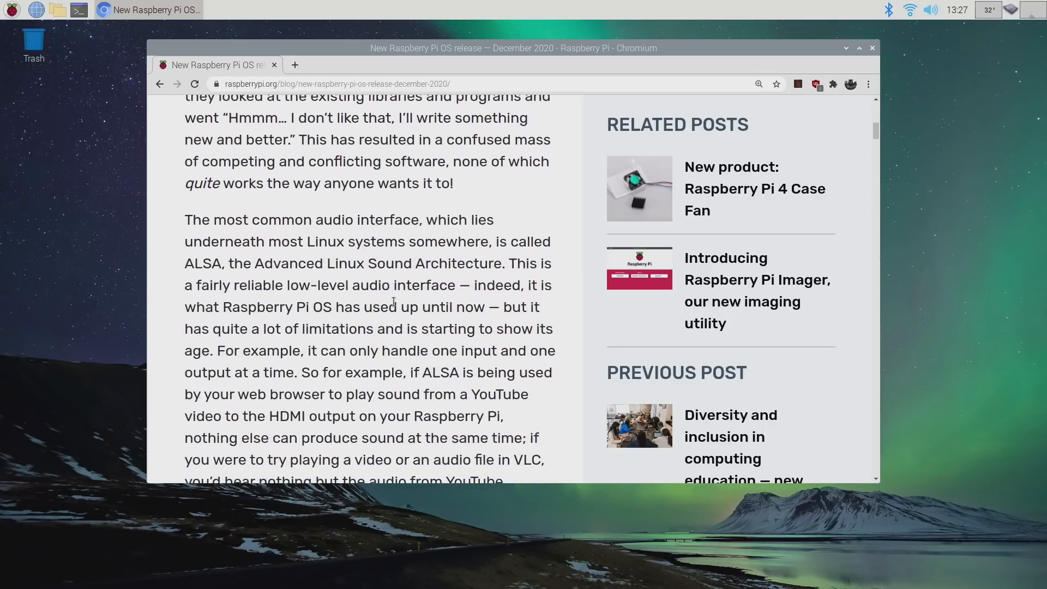
mouse_move(440, 247)
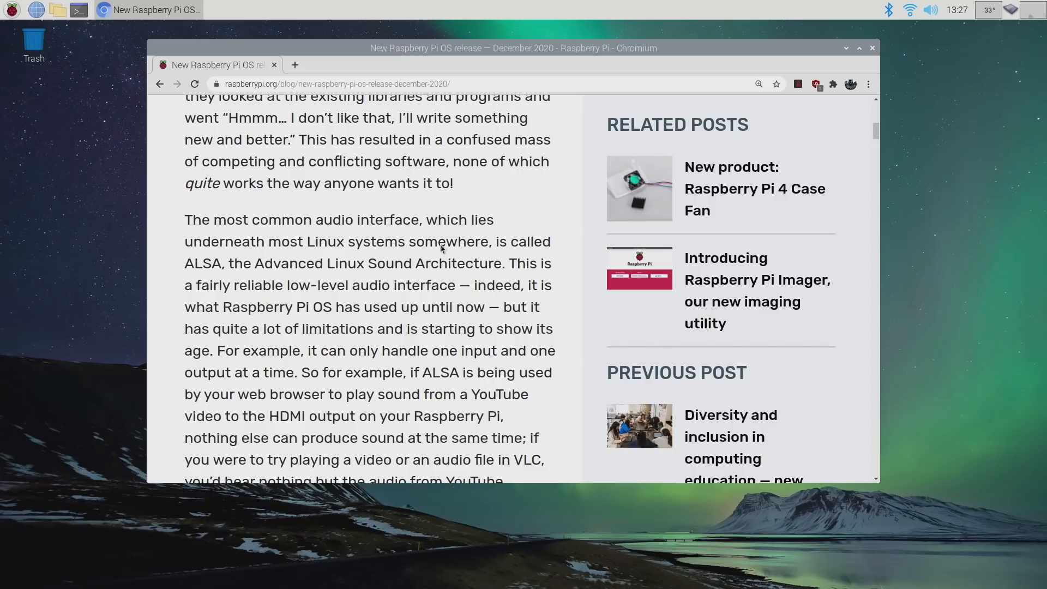
scroll(down, 3)
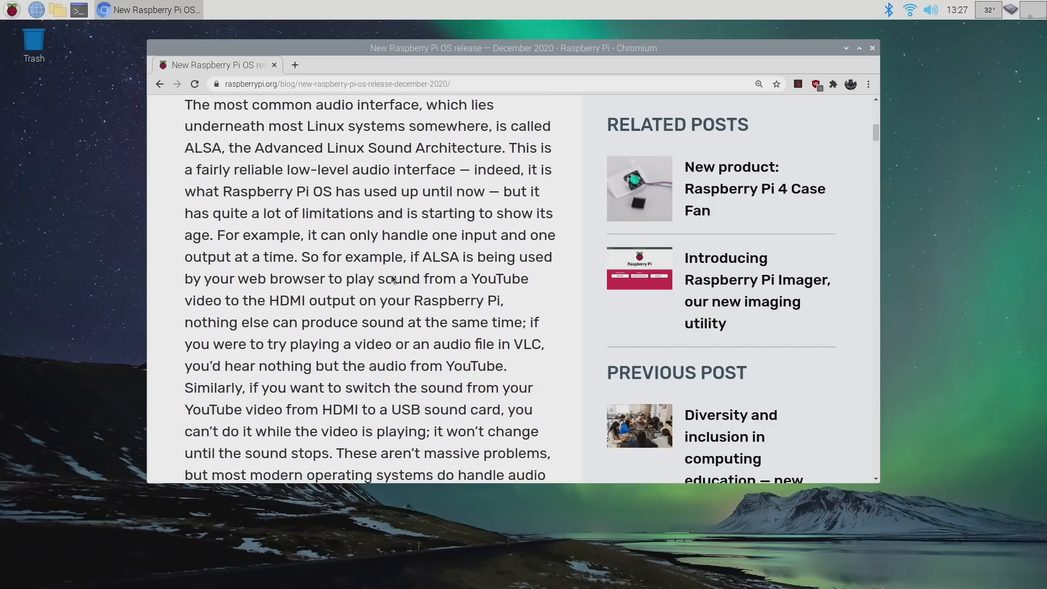
scroll(up, 3)
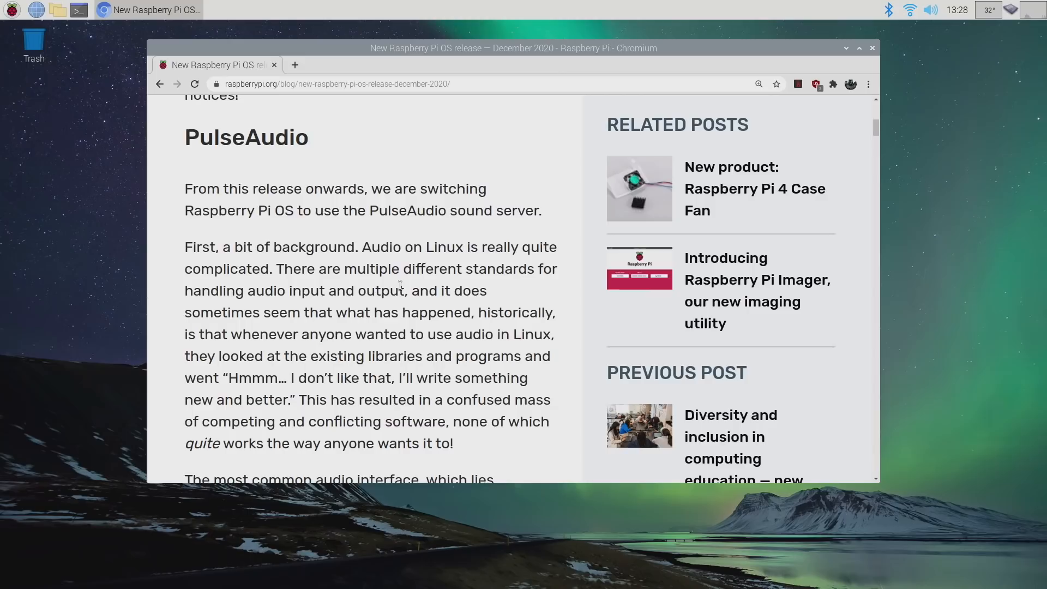
scroll(down, 3)
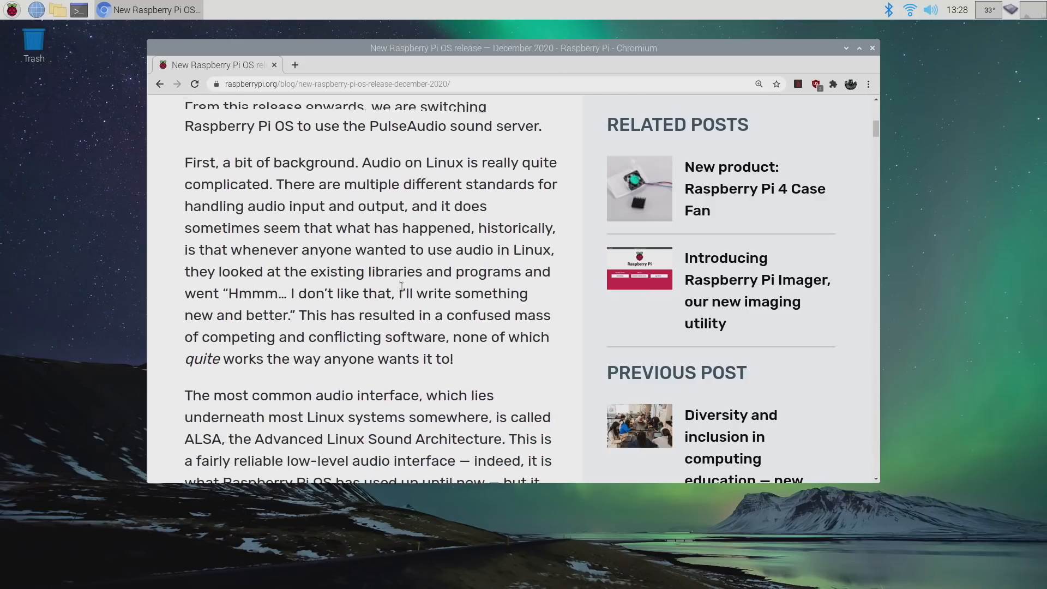
scroll(down, 3)
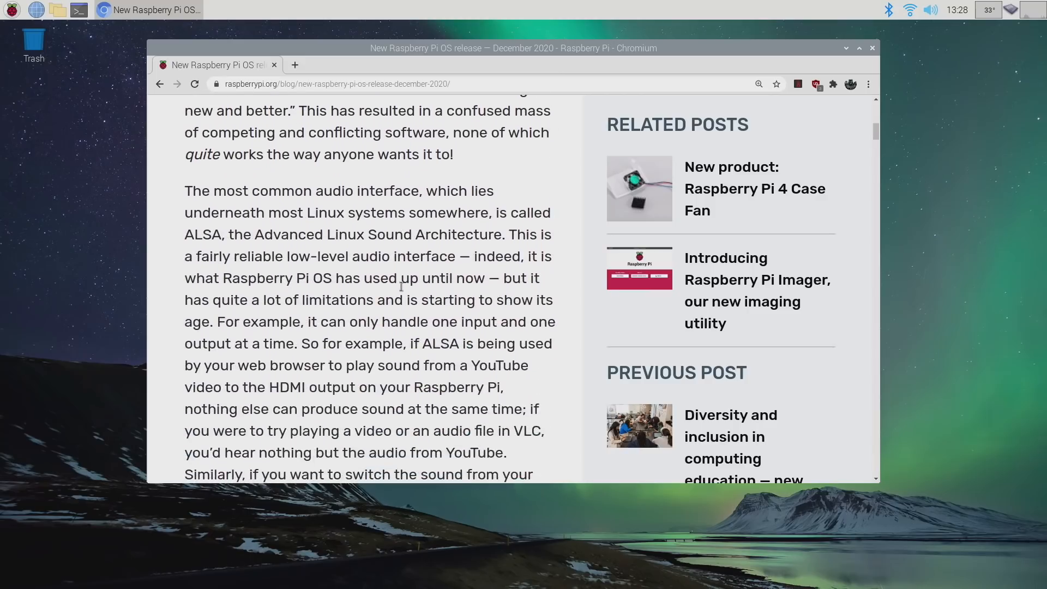
scroll(down, 3)
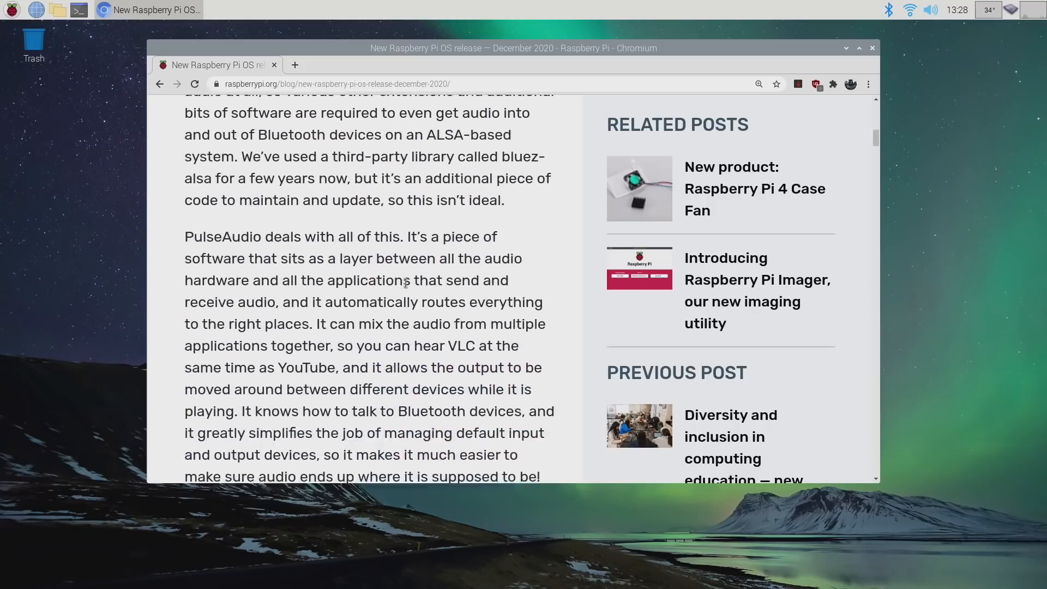
scroll(down, 3)
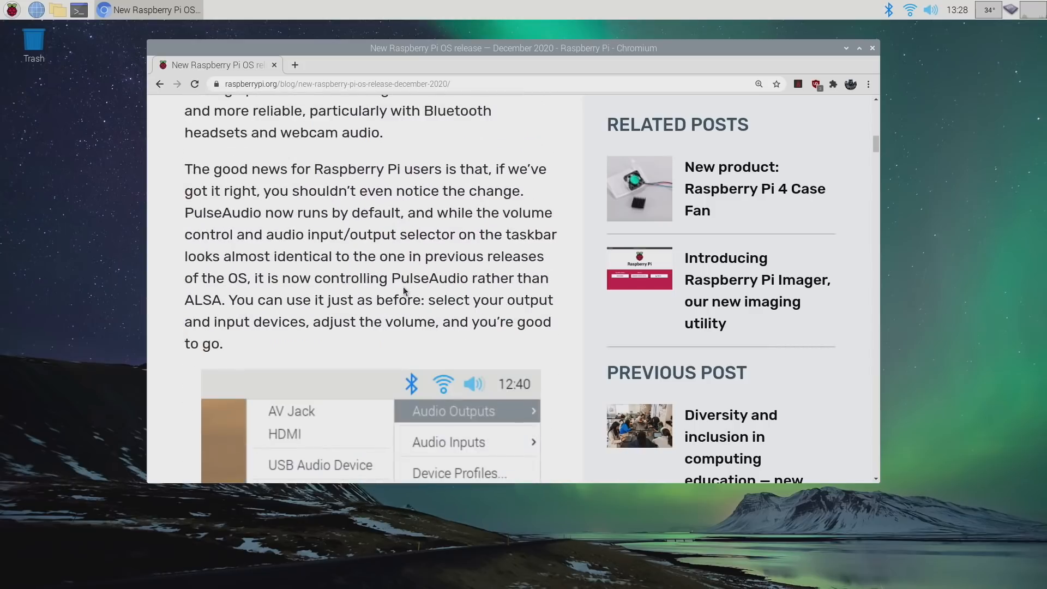
scroll(down, 3)
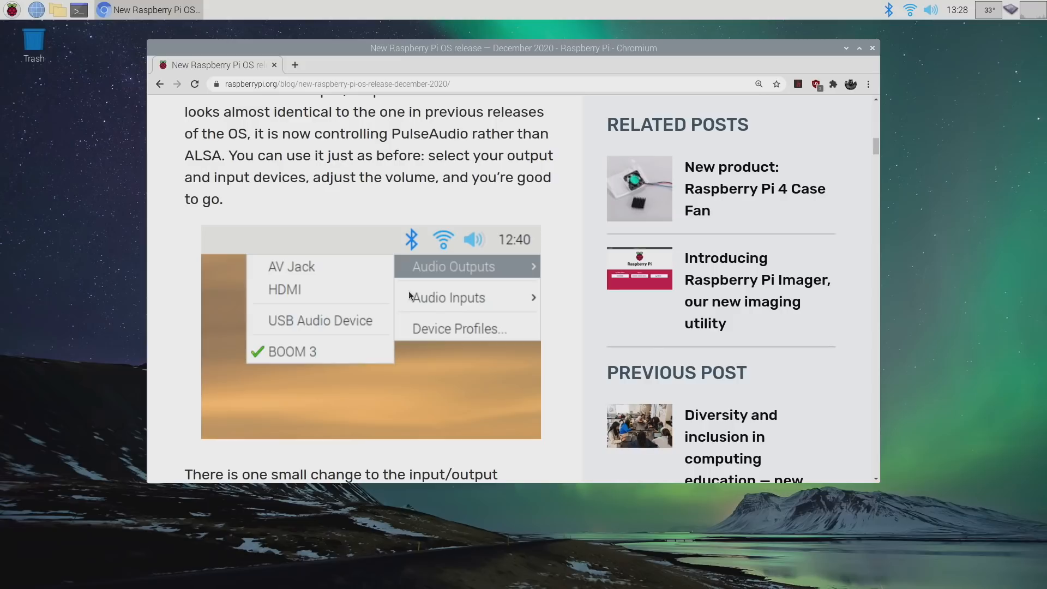
scroll(down, 3)
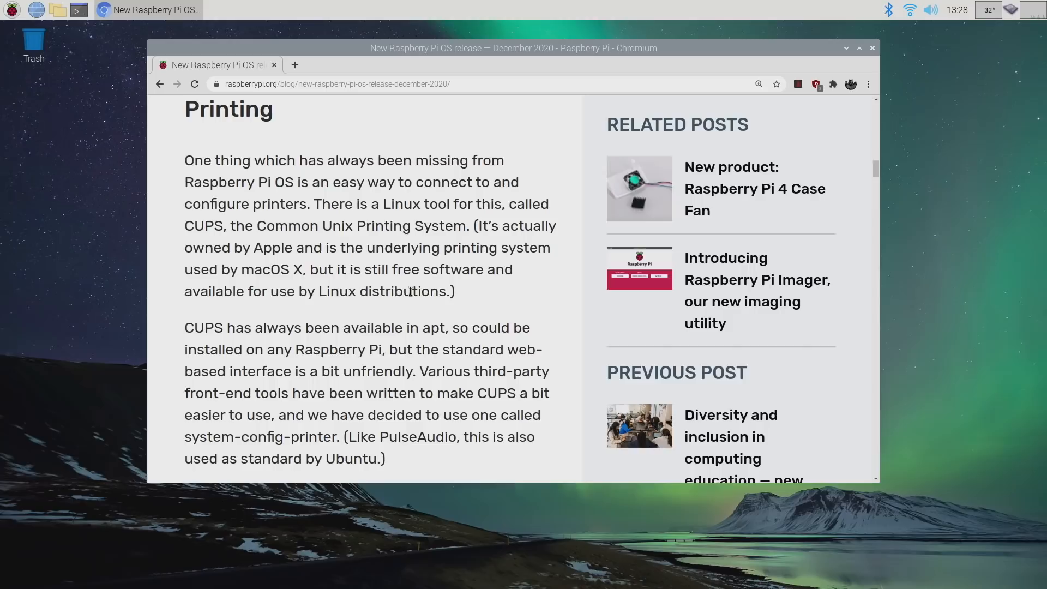
mouse_move(239, 137)
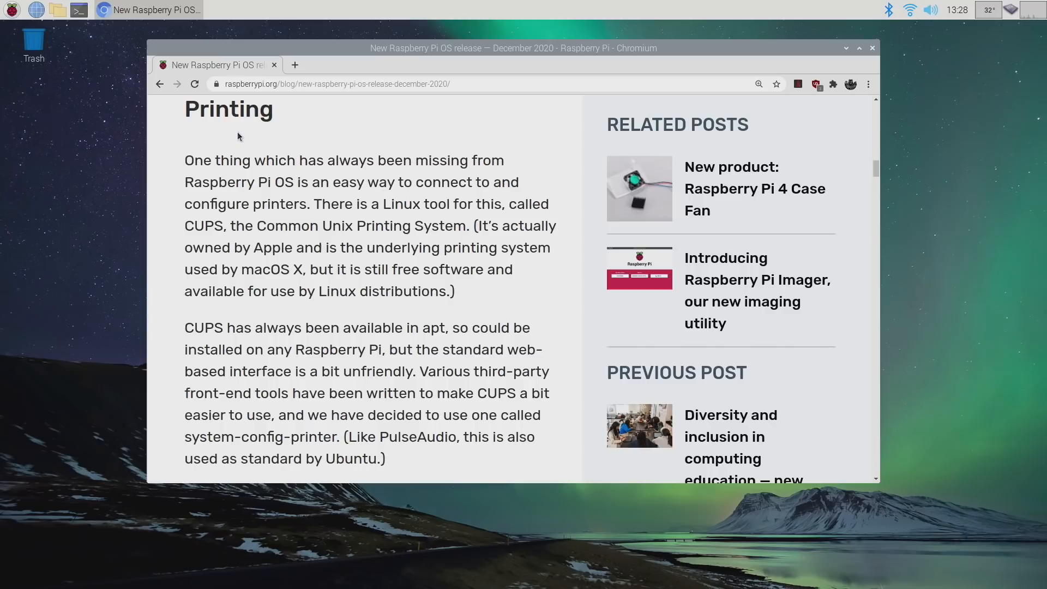
mouse_move(159, 205)
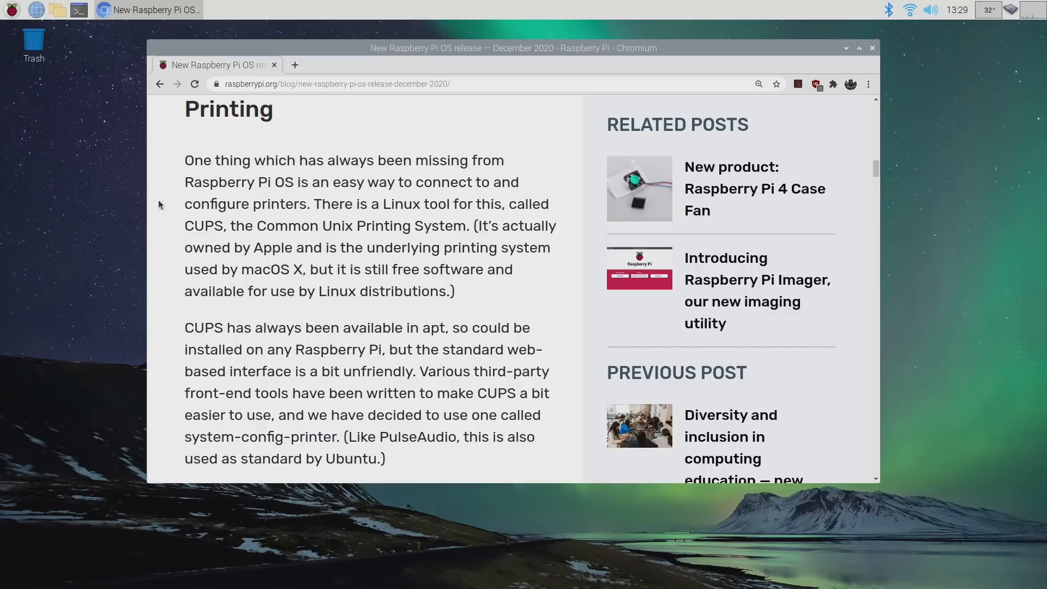
Select the word CUPS and scroll down to the Print Settings screenshot.
double_click(203, 328)
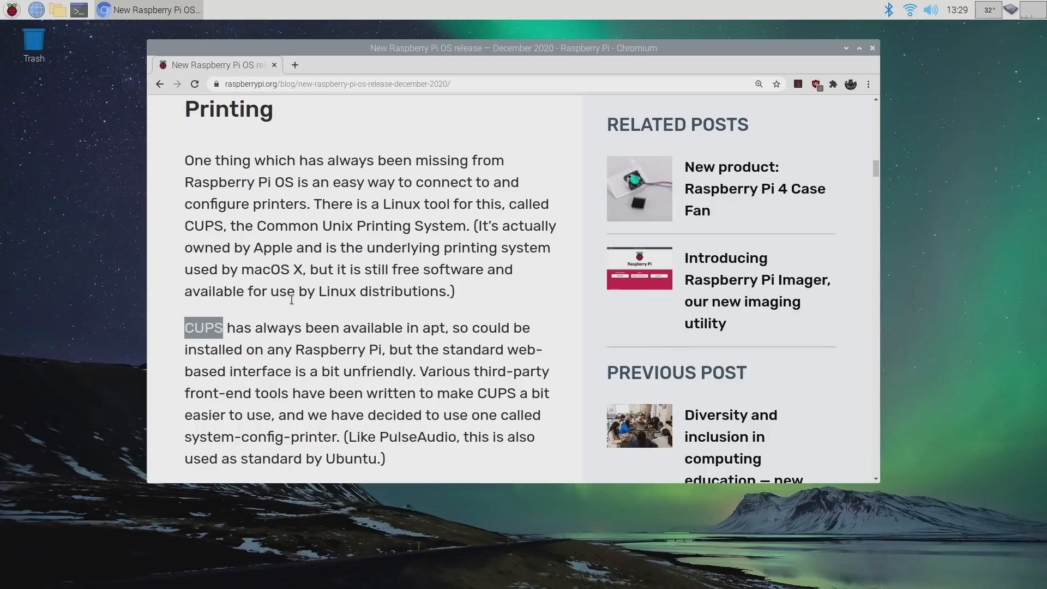
scroll(down, 3)
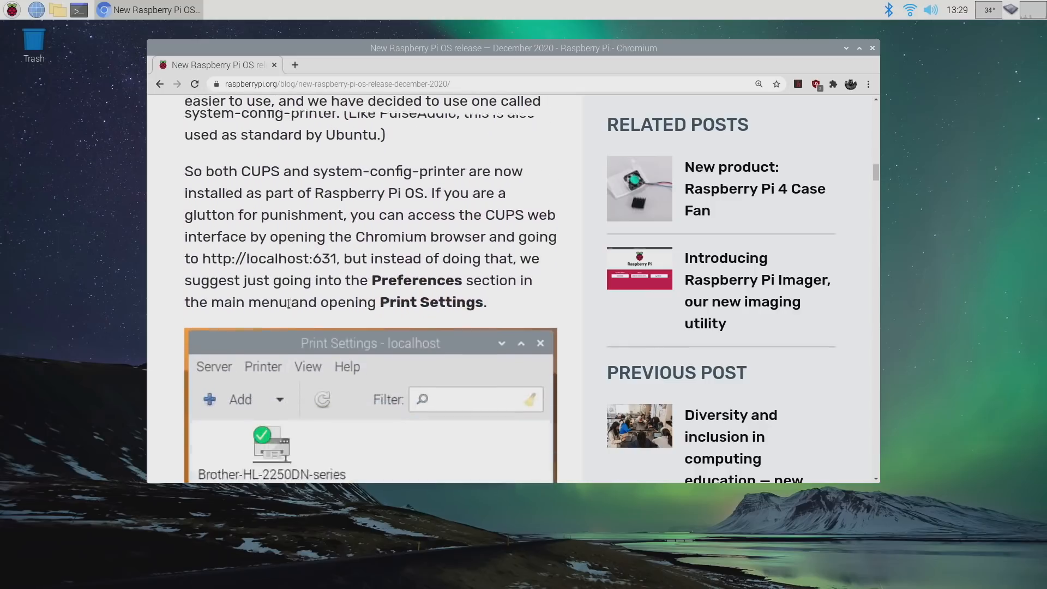
scroll(down, 3)
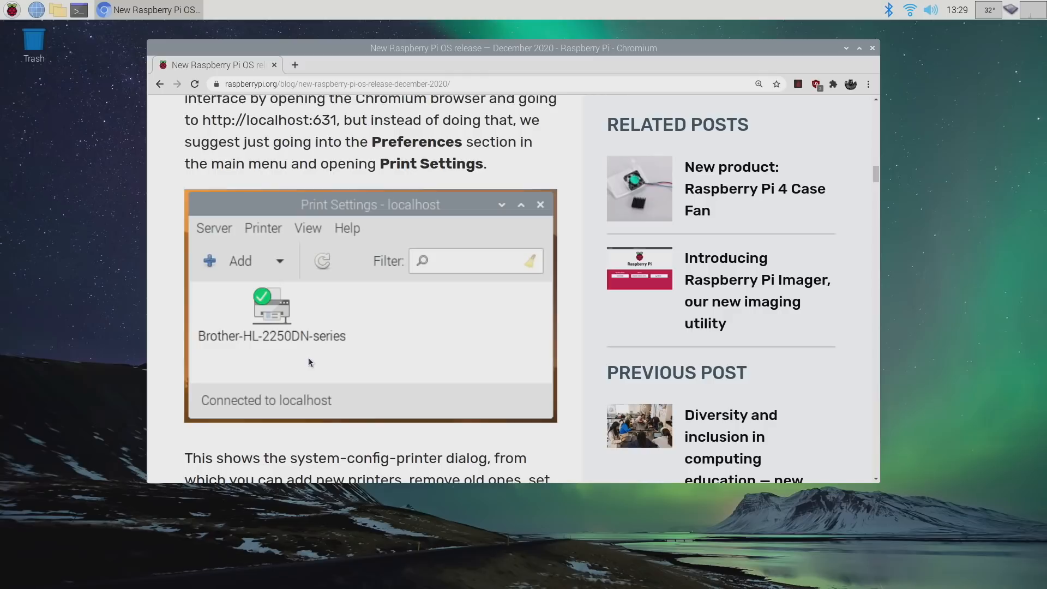
mouse_move(414, 340)
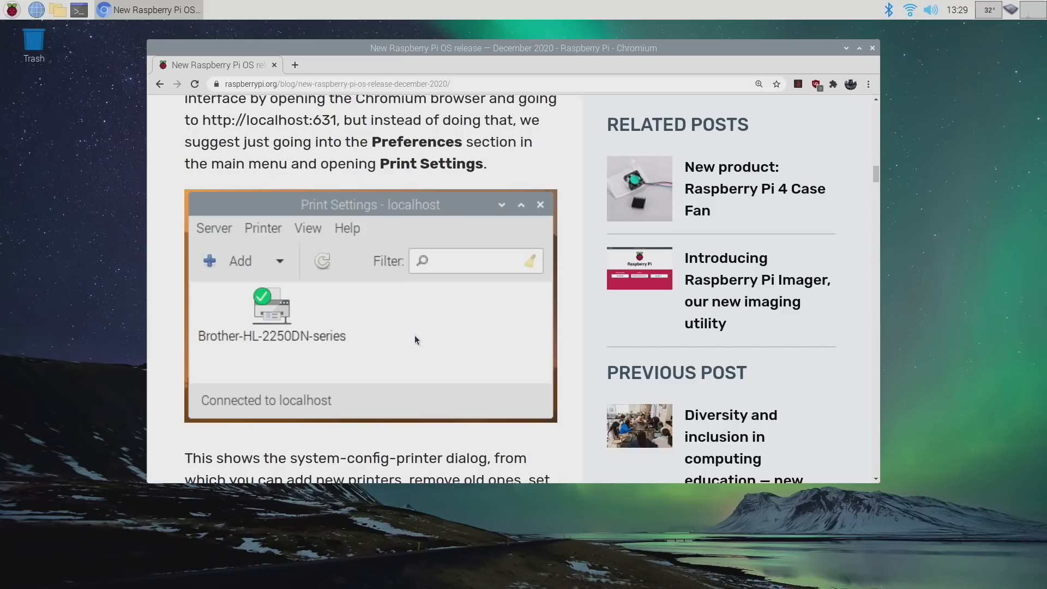
Scroll the blog post down to the sudo apt update and full-upgrade instructions.
scroll(down, 3)
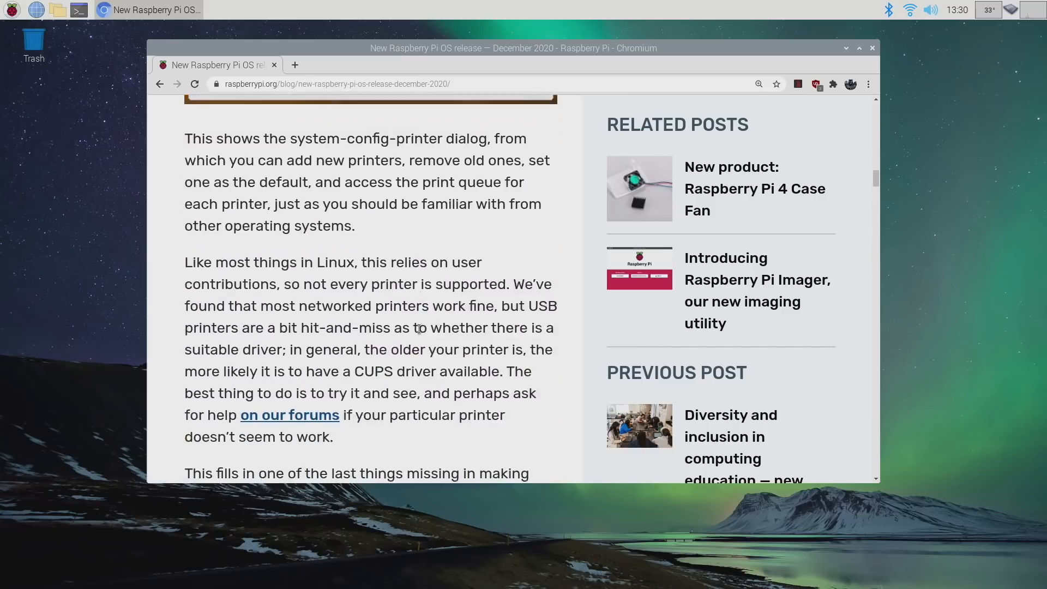
scroll(up, 3)
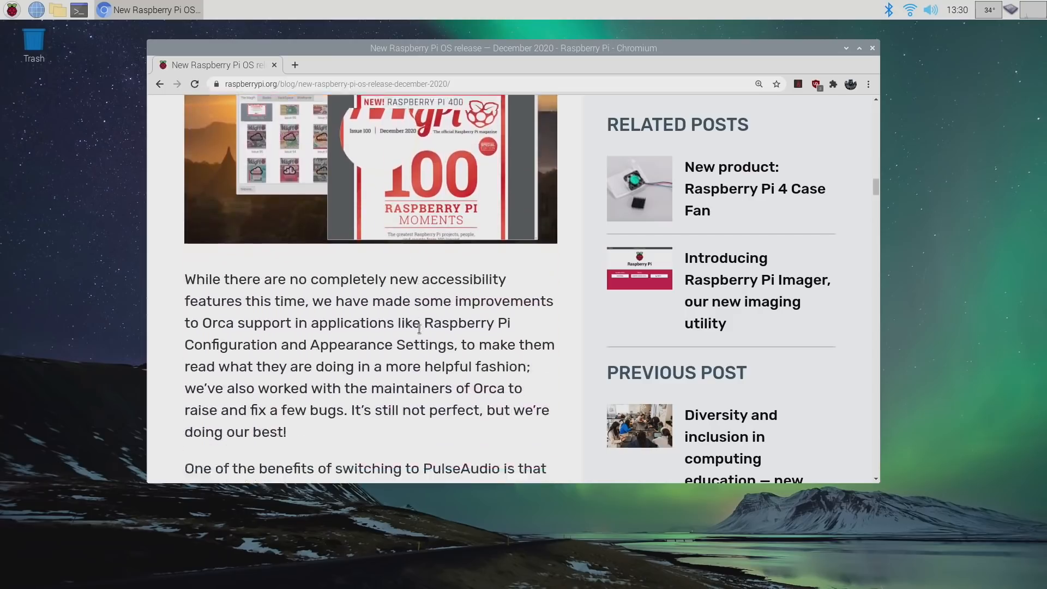
scroll(down, 3)
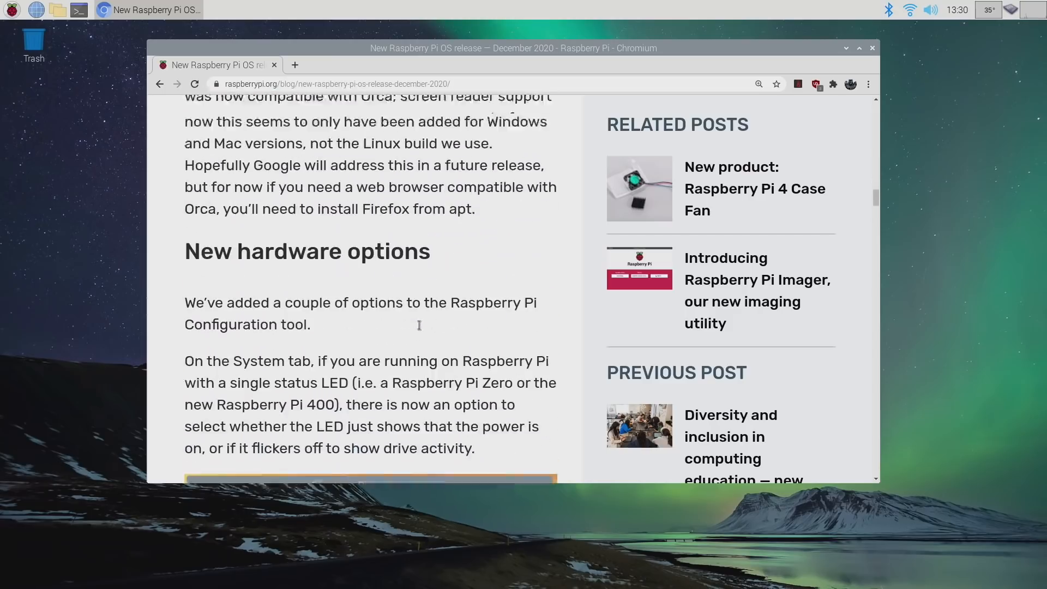
scroll(down, 3)
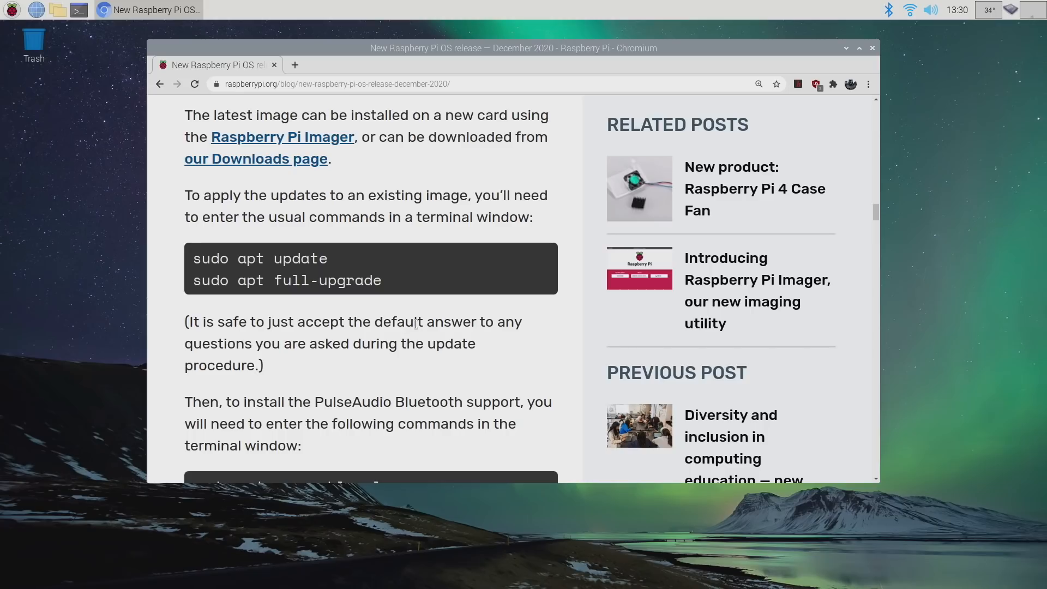
Run sudo apt update in a new LXTerminal window.
click(100, 10)
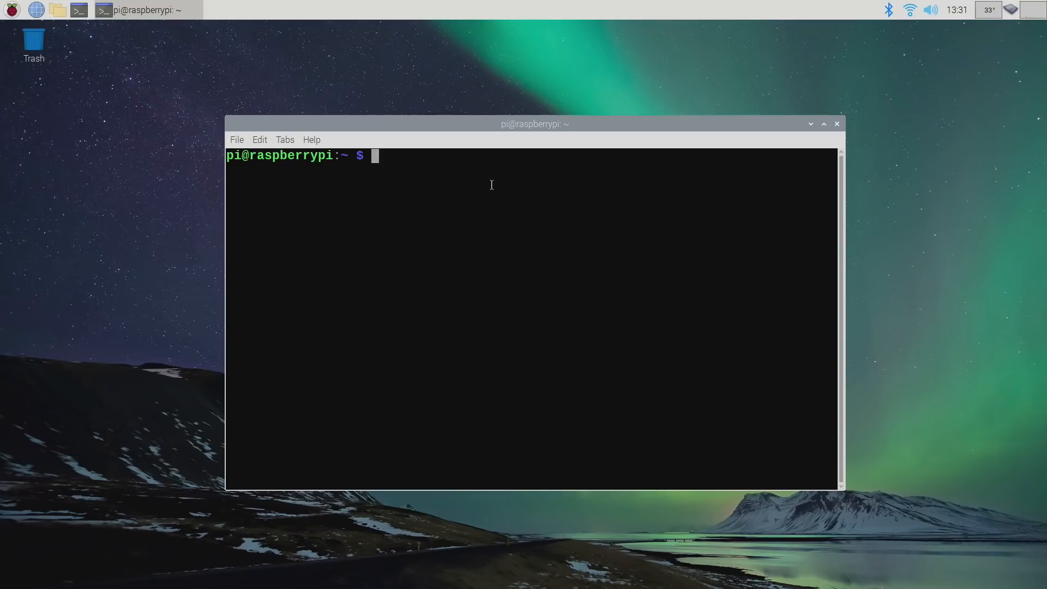
mouse_move(470, 143)
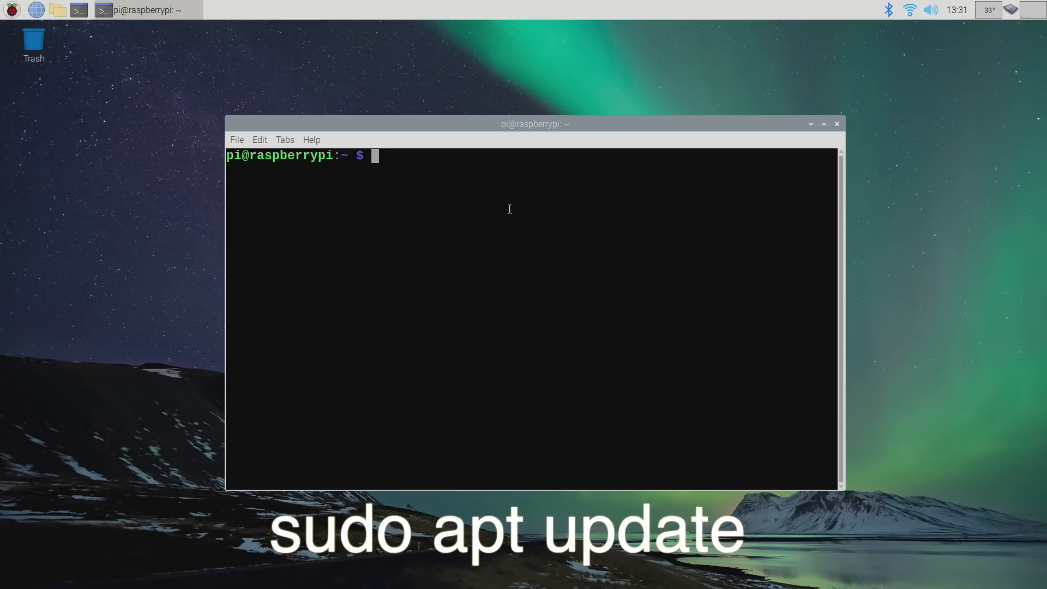
text(sudo apt update)
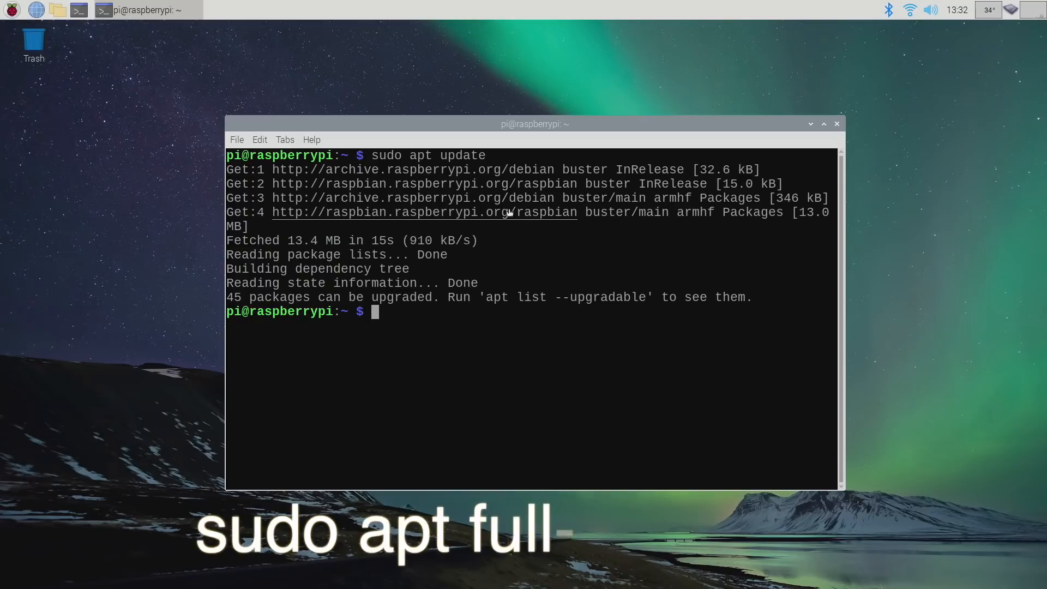
Run sudo apt full-upgrade, confirm with y, and dismiss the shutdown options dialog.
text(sudo apt)
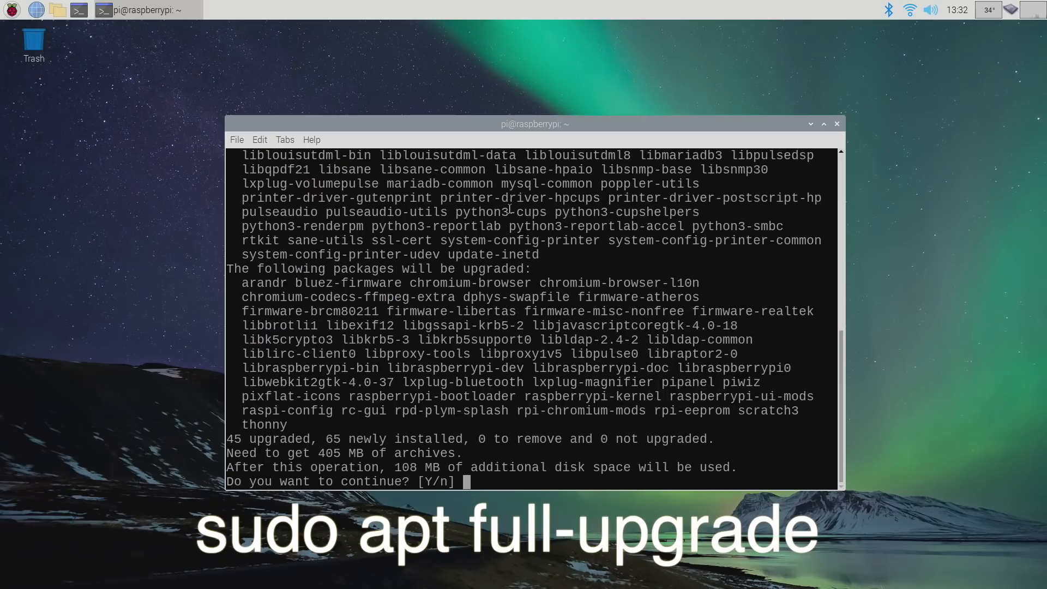
text(y)
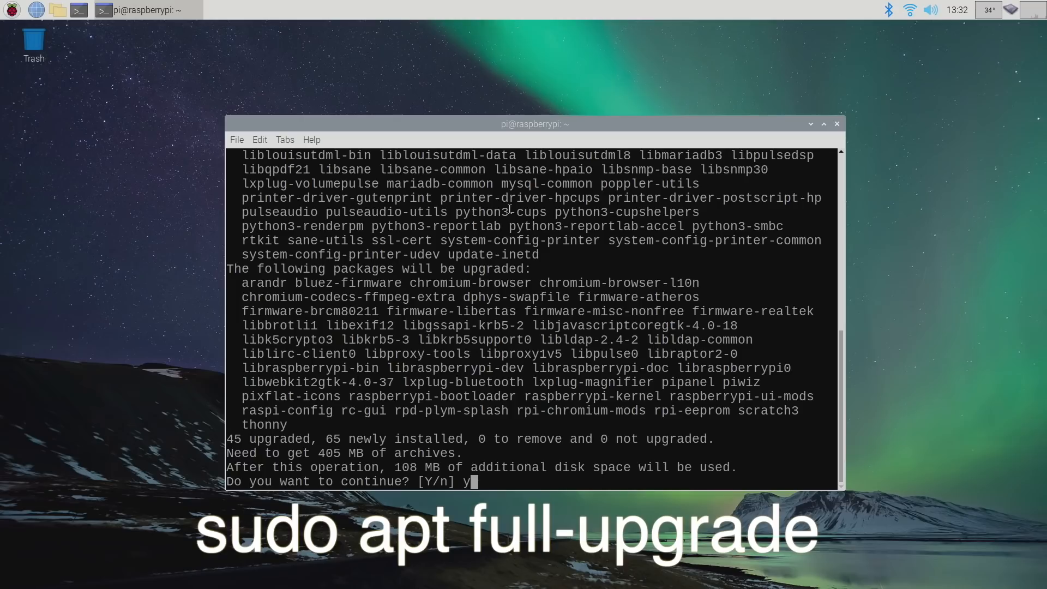
key(Return)
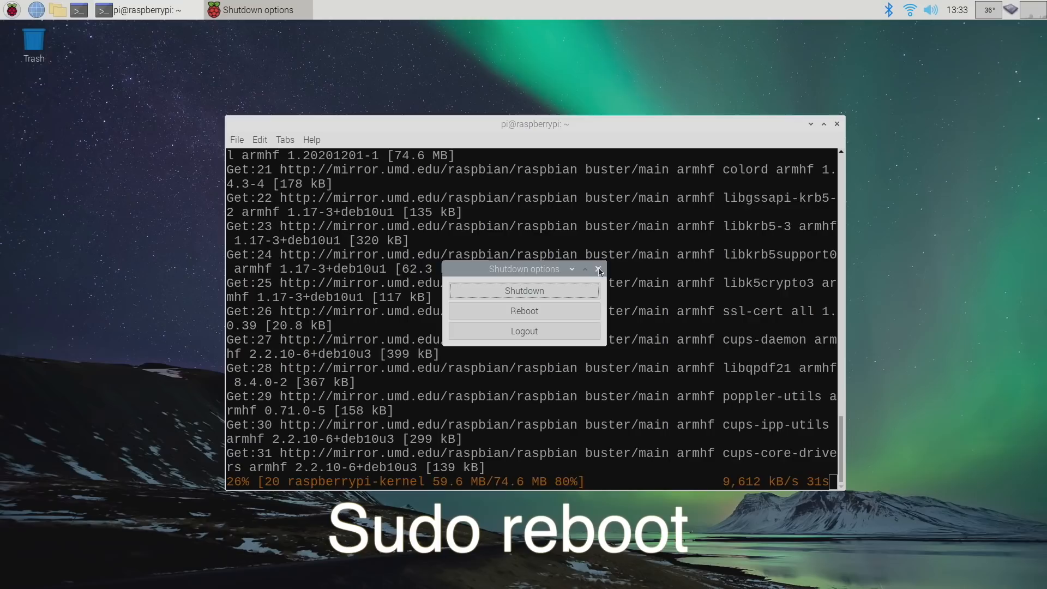
click(598, 269)
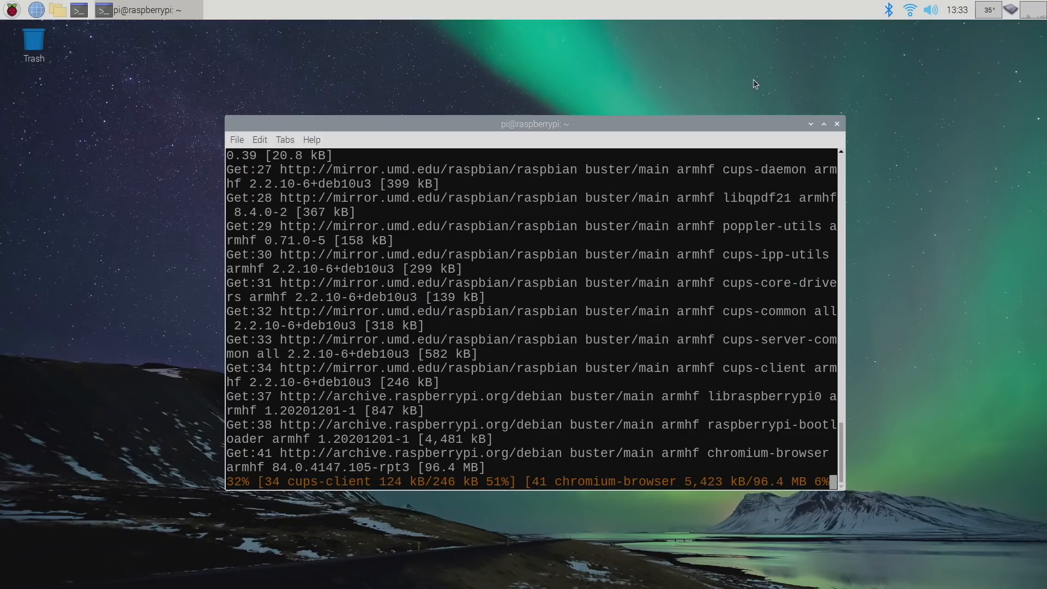
click(836, 124)
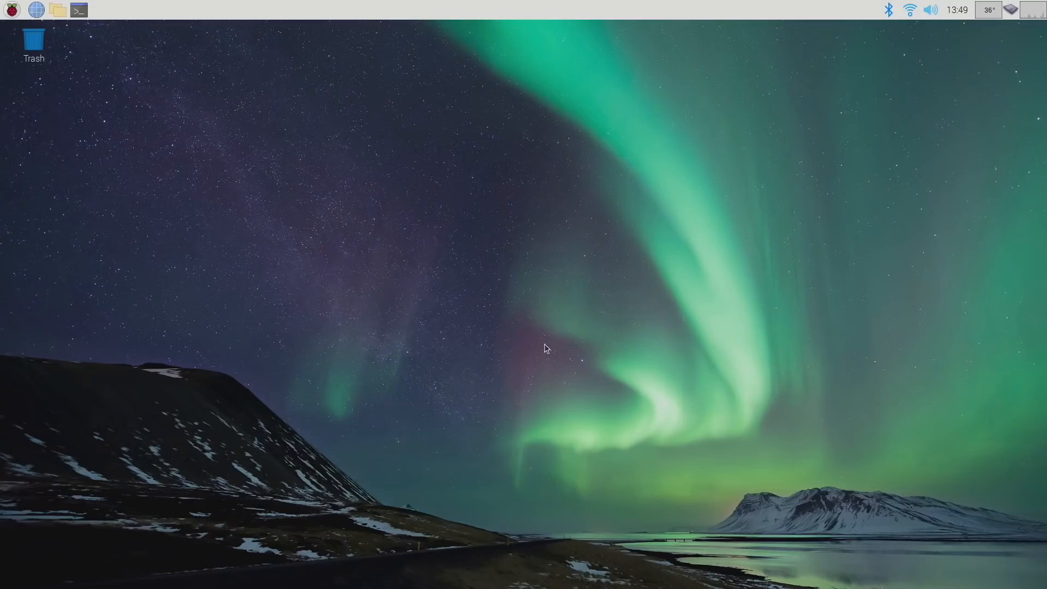
mouse_move(3, 97)
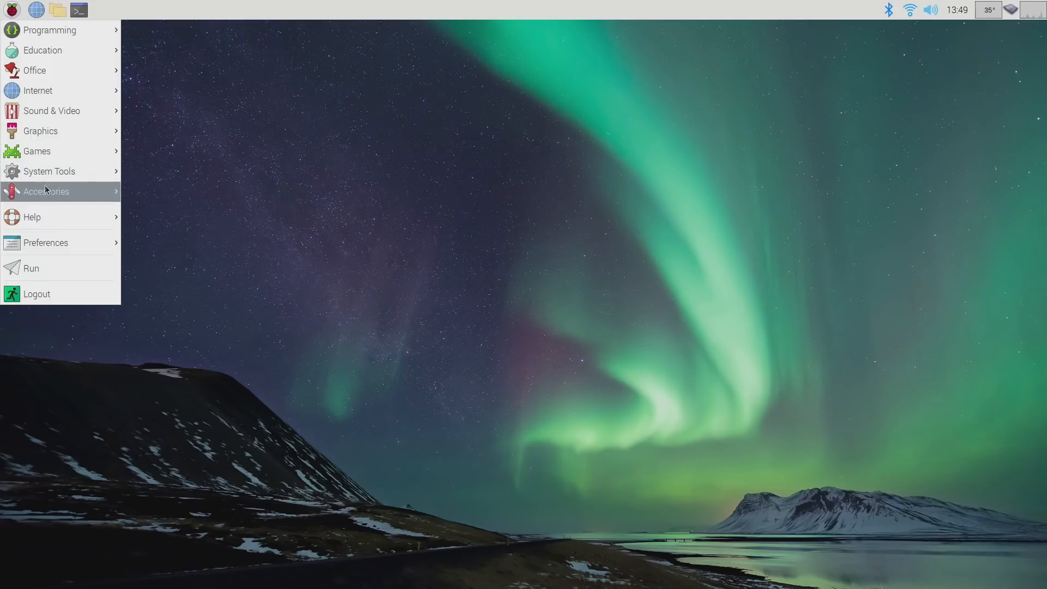
mouse_move(53, 250)
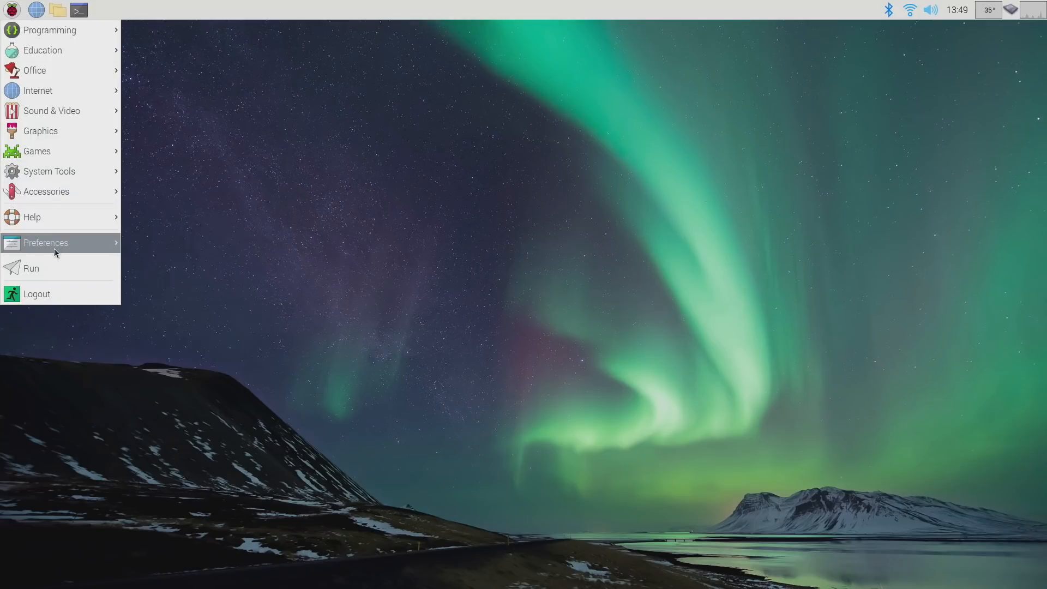
Open the Raspberry menu's Accessories list from Print Settings showing the Canon MF641C.
click(46, 242)
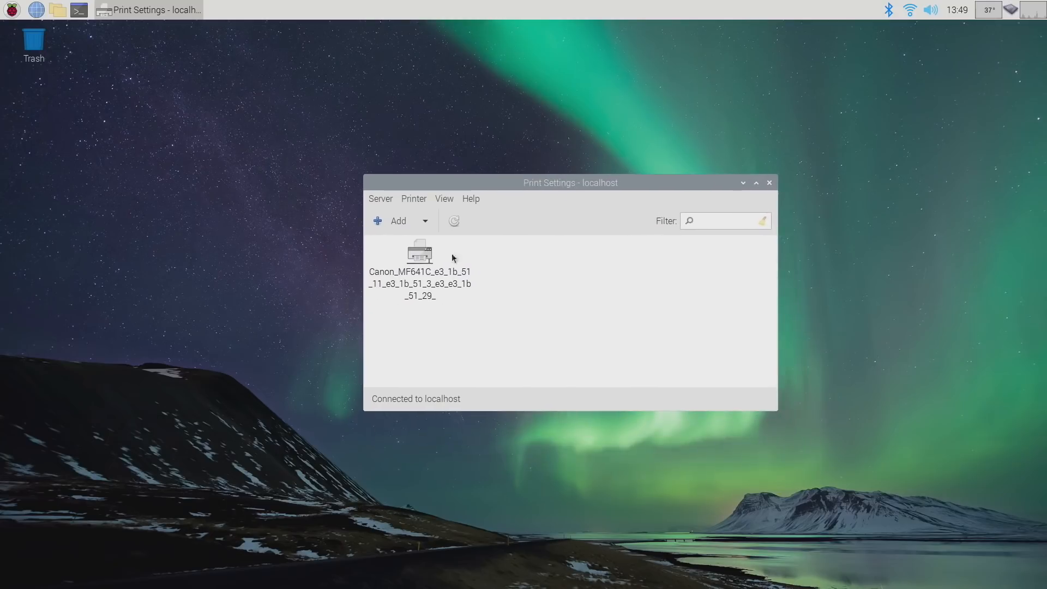
mouse_move(80, 38)
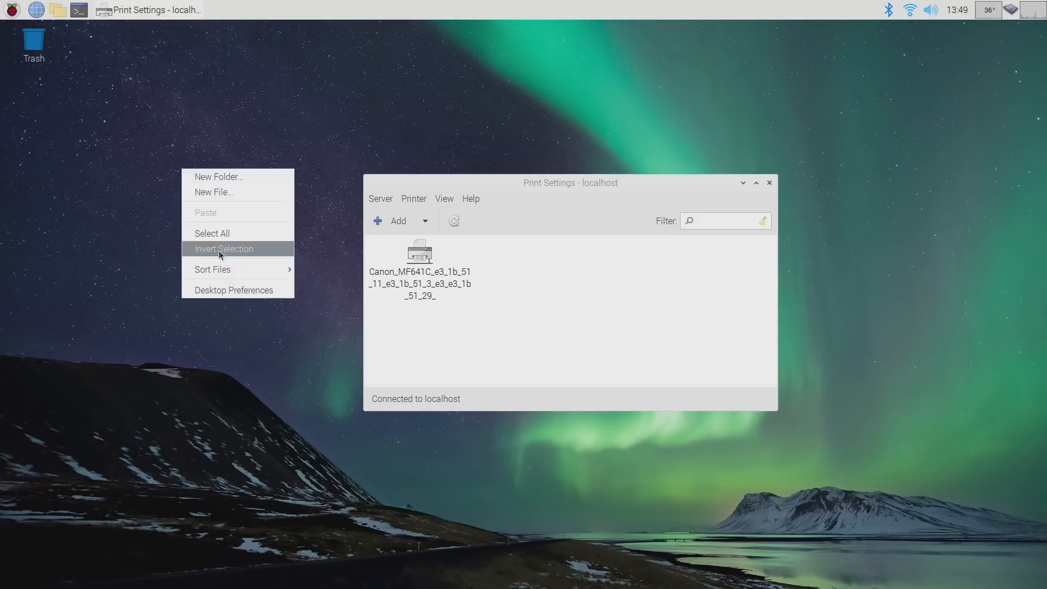
mouse_move(217, 308)
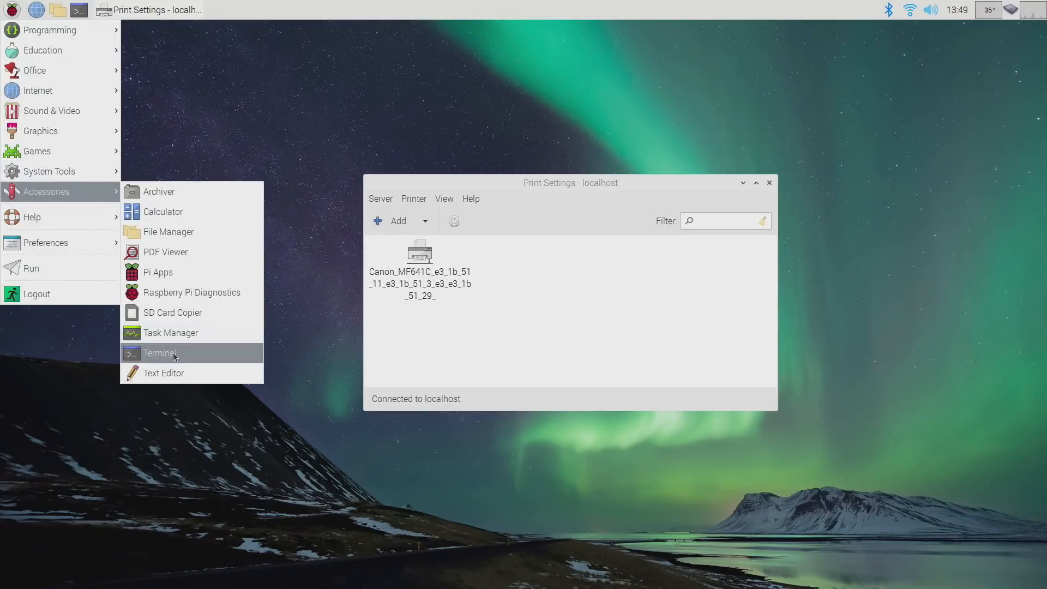
Write 'Hello World' in a new Mousepad note.
click(164, 372)
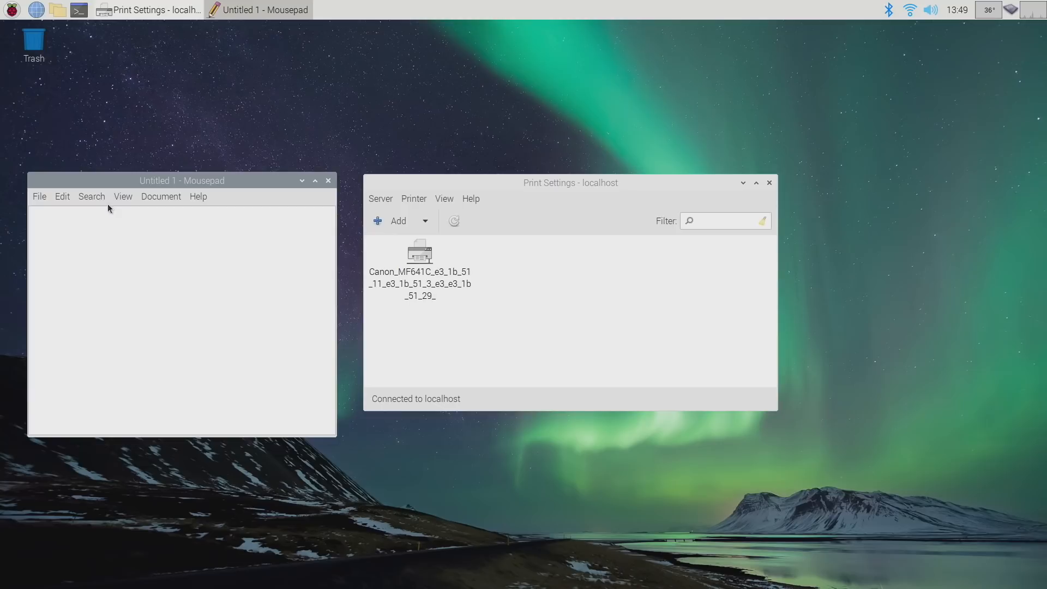
text(H)
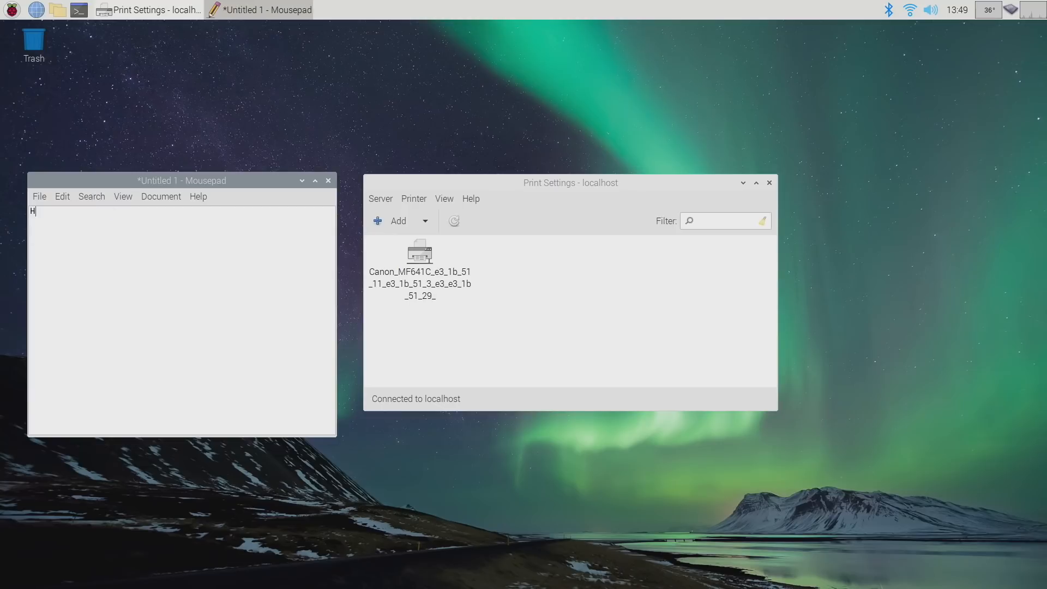
text(ello World)
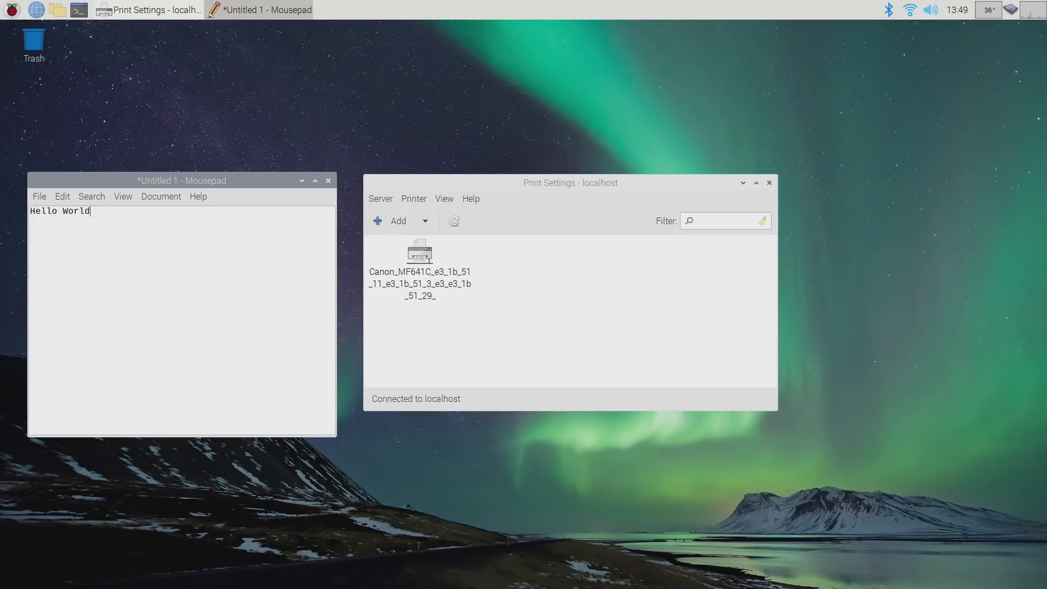
Print the note to the Canon printer.
click(39, 196)
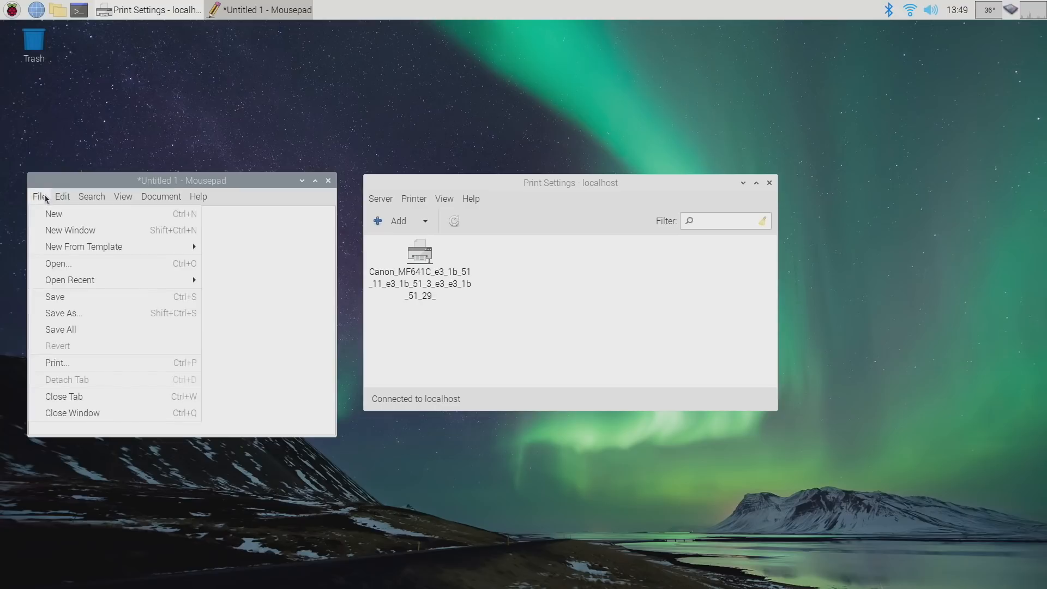
click(57, 363)
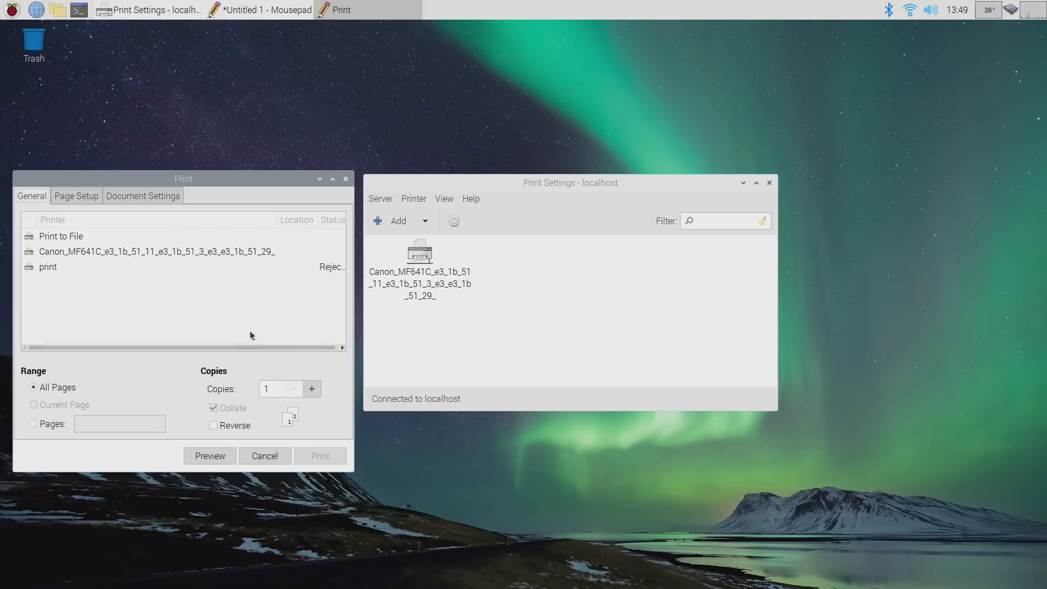
click(156, 251)
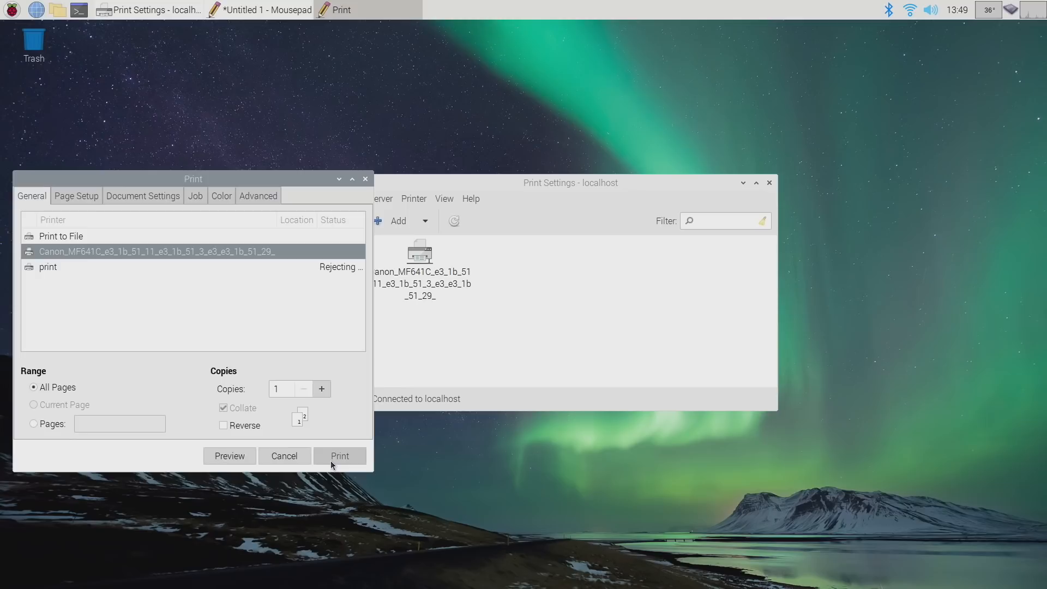
click(340, 456)
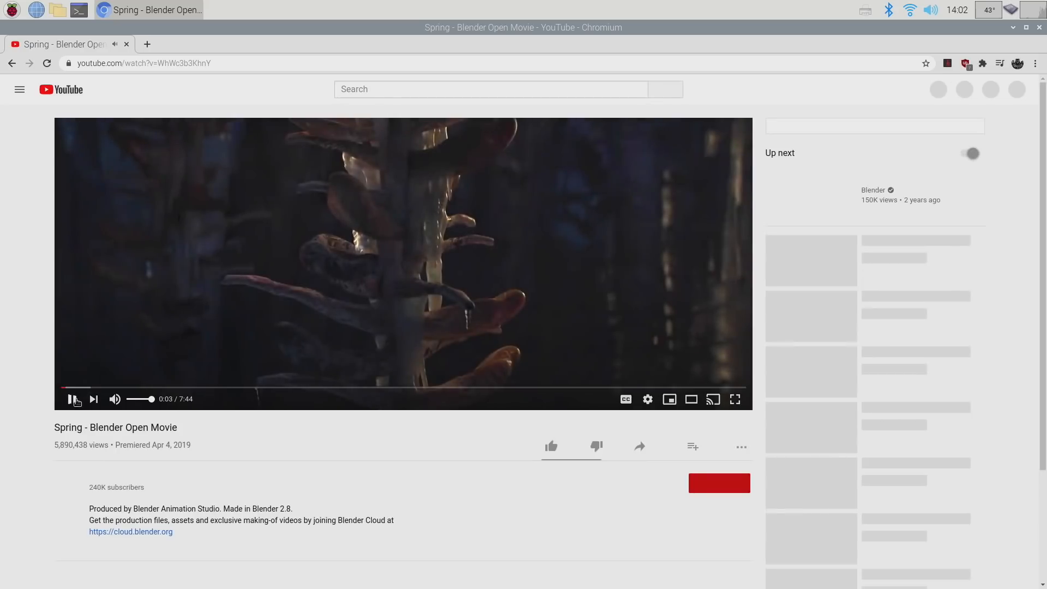
Pause Spring - Blender Open Movie and show the Stats for nerds overlay.
click(647, 399)
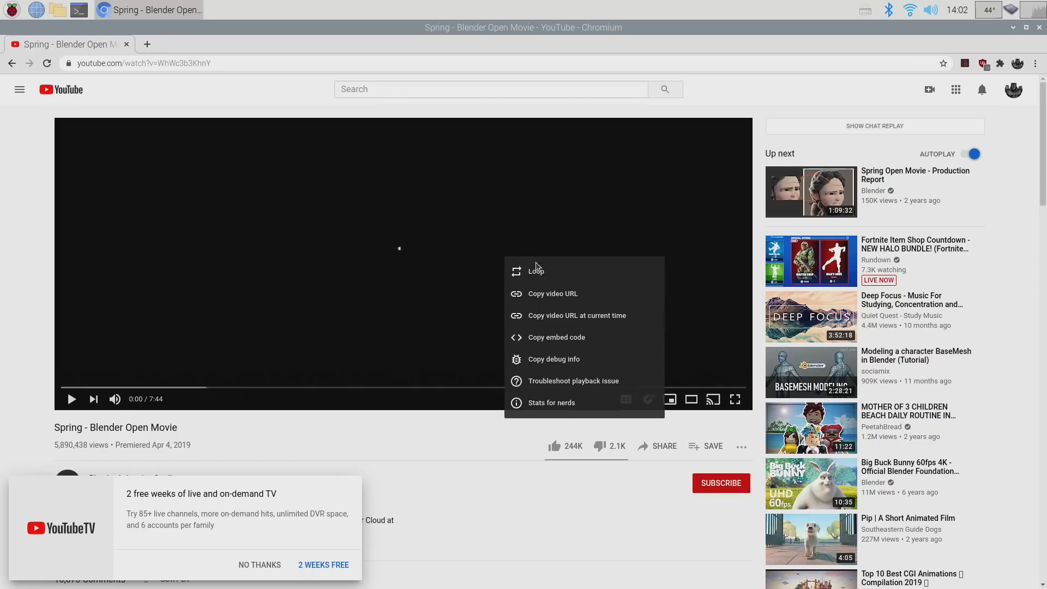
click(551, 402)
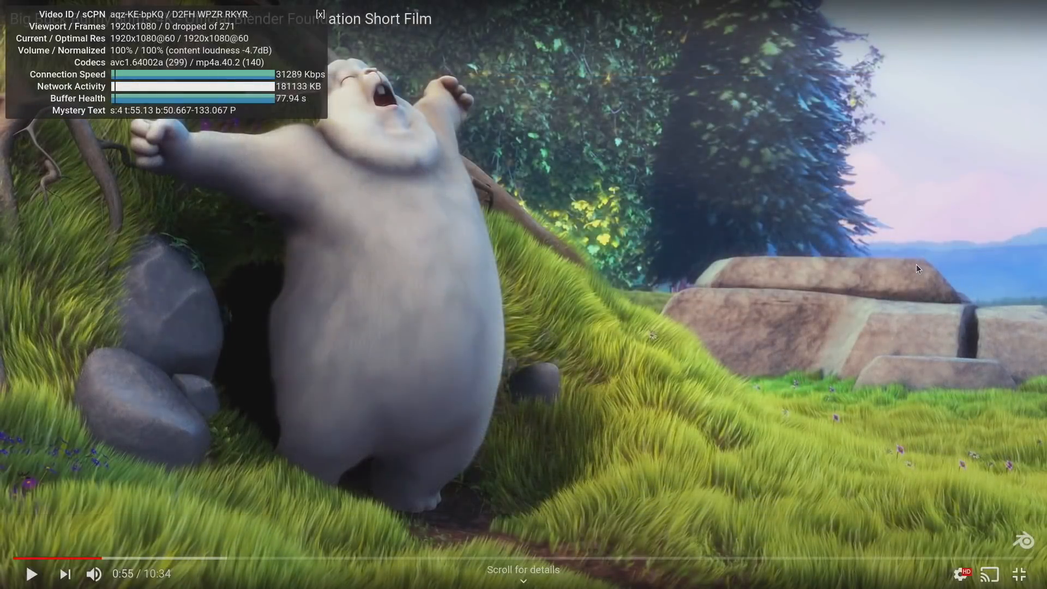
mouse_move(1011, 573)
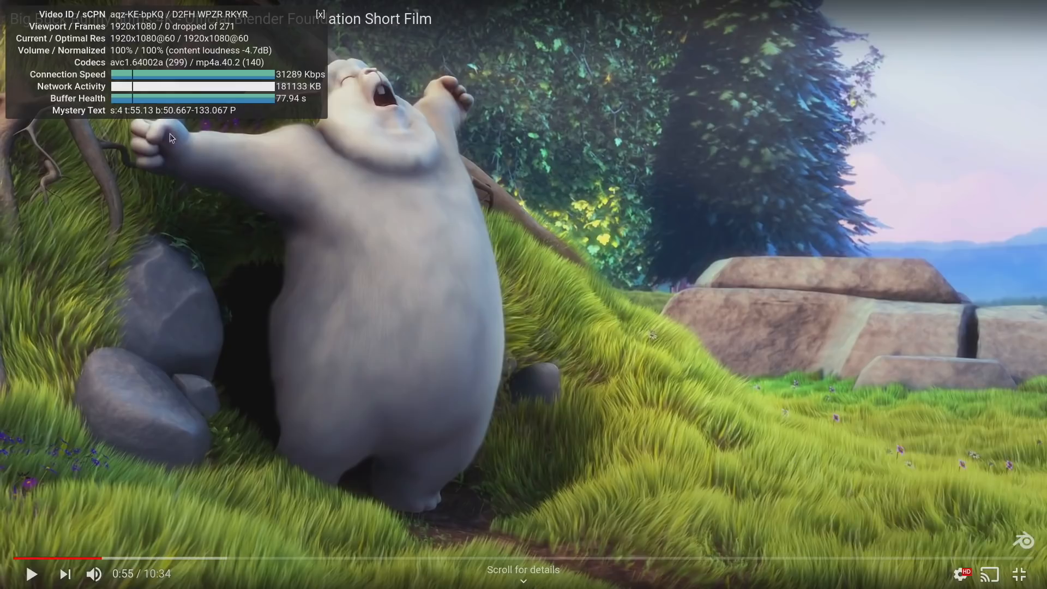
mouse_move(520, 146)
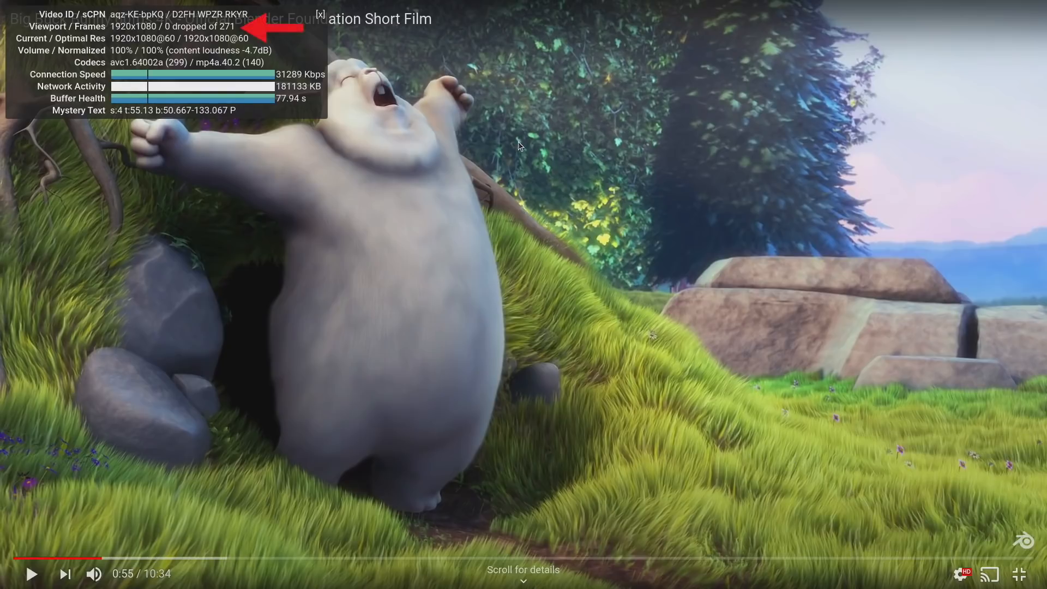
Resume Big Buck Bunny, then change its quality from 1080p60 to 720p60.
click(31, 573)
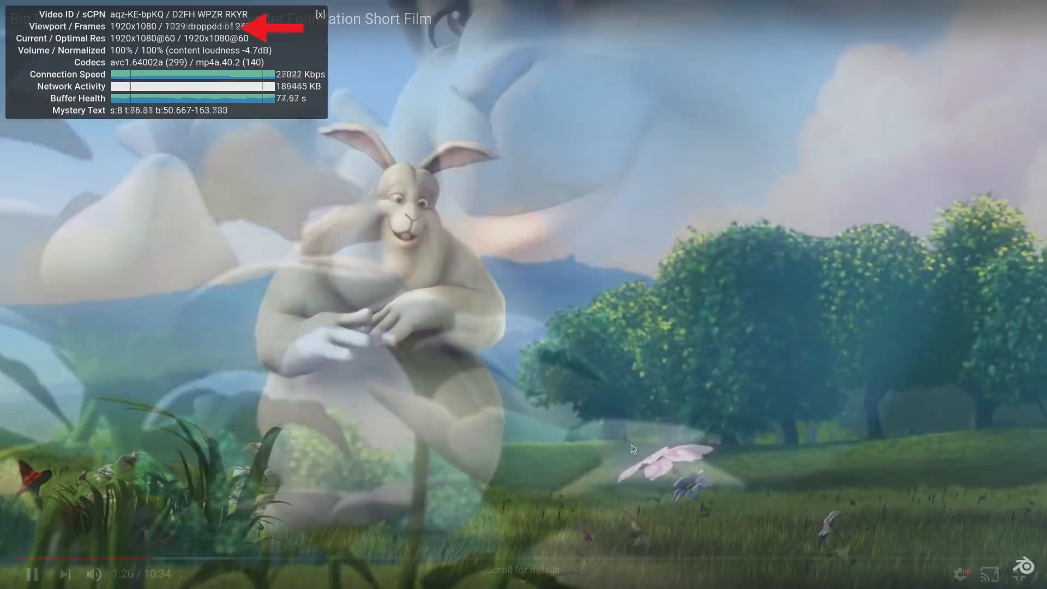
click(957, 574)
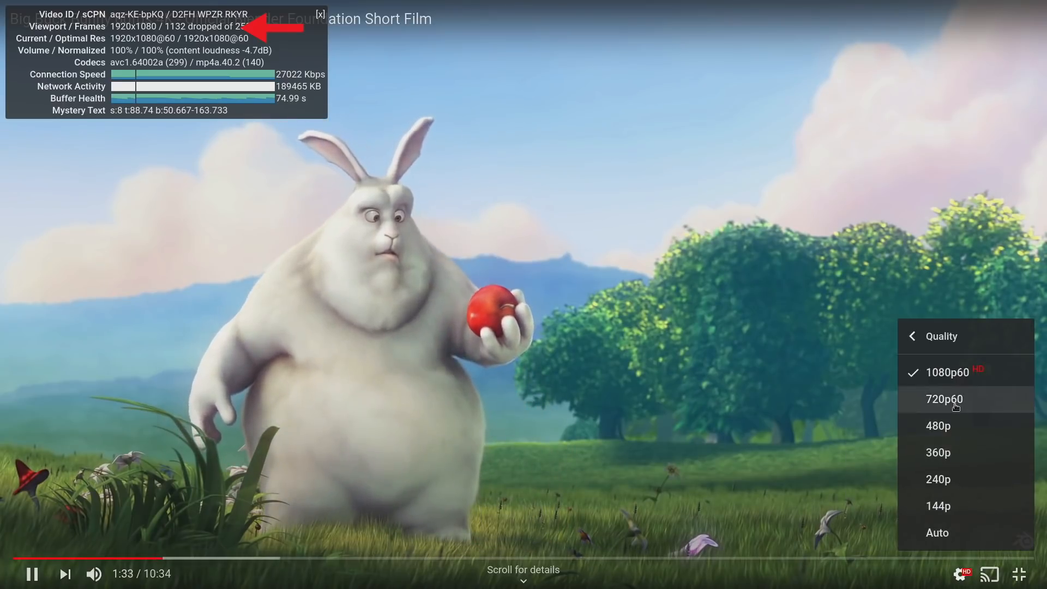
click(943, 399)
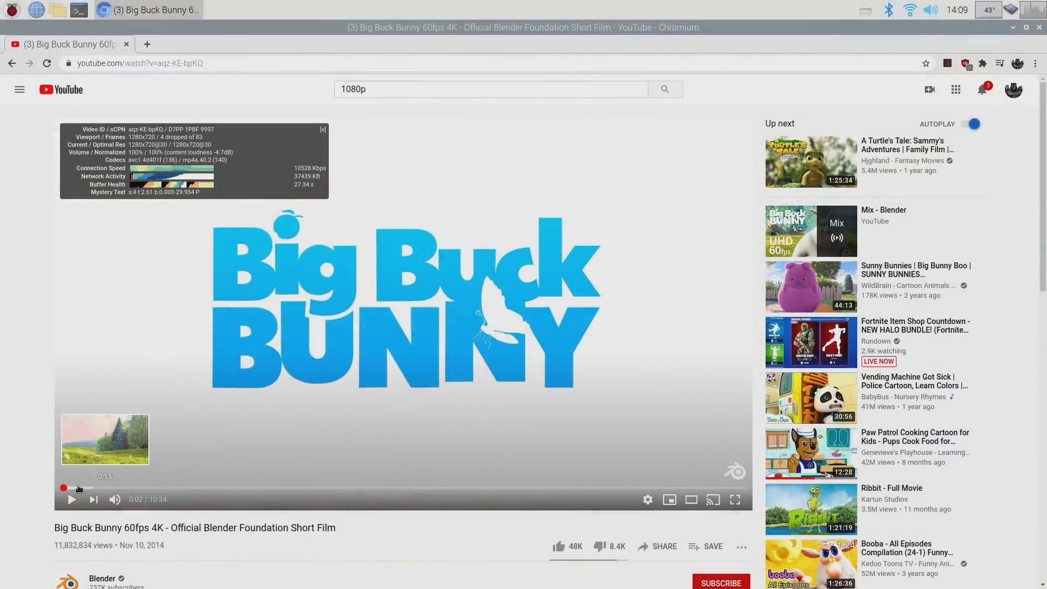
mouse_move(955, 66)
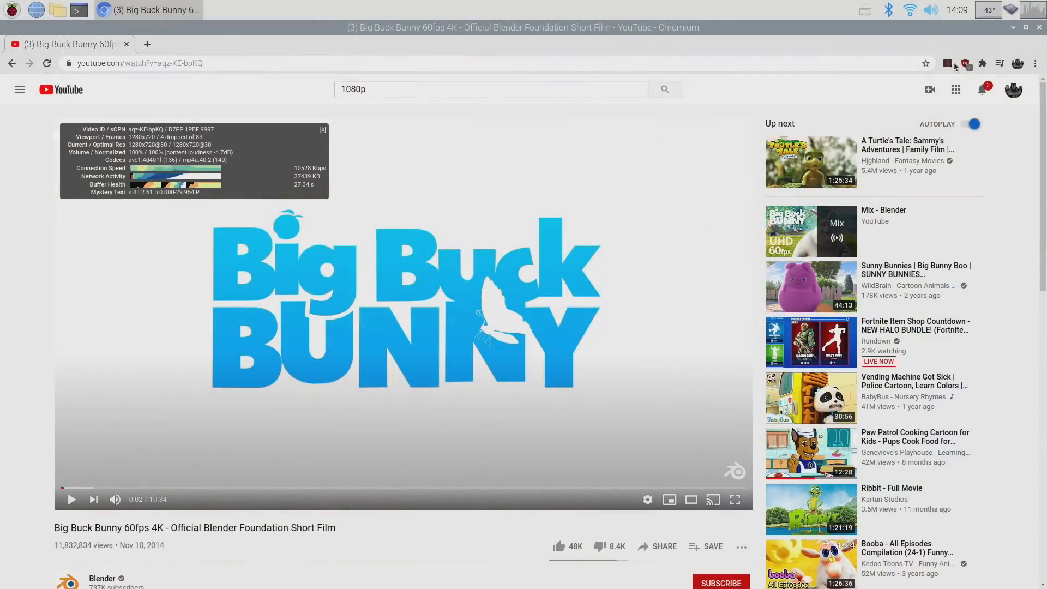
Check h264ify's 60fps block, set quality to 720p, and go full screen.
click(966, 64)
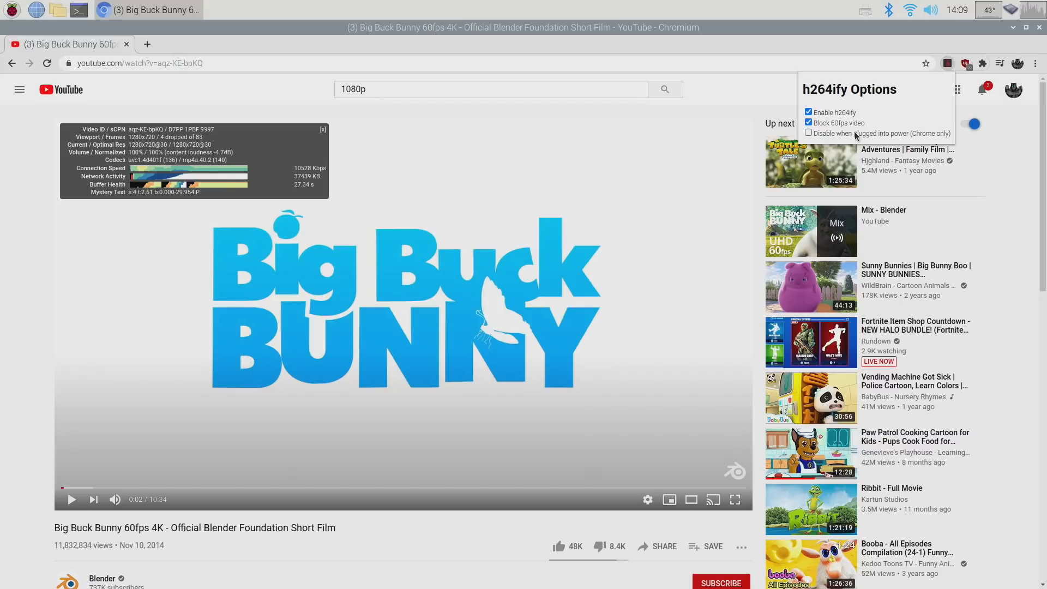
click(647, 498)
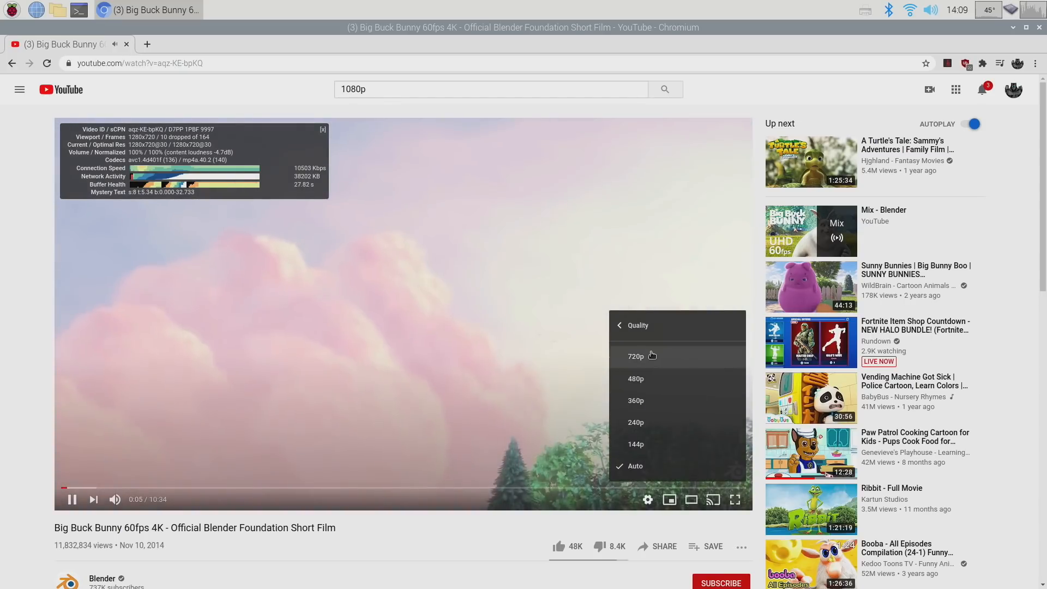
click(211, 230)
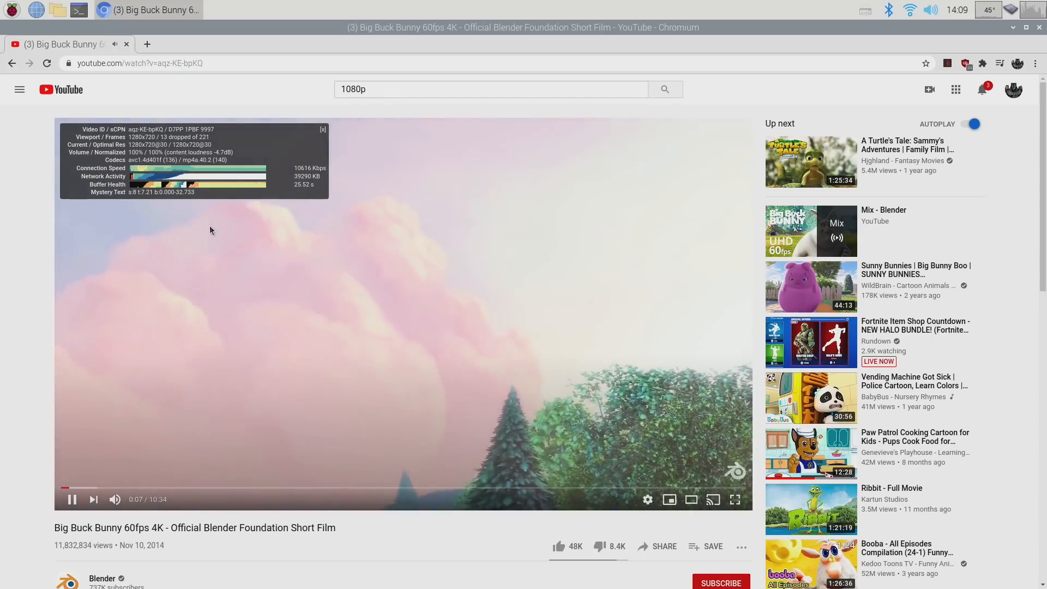
mouse_move(71, 499)
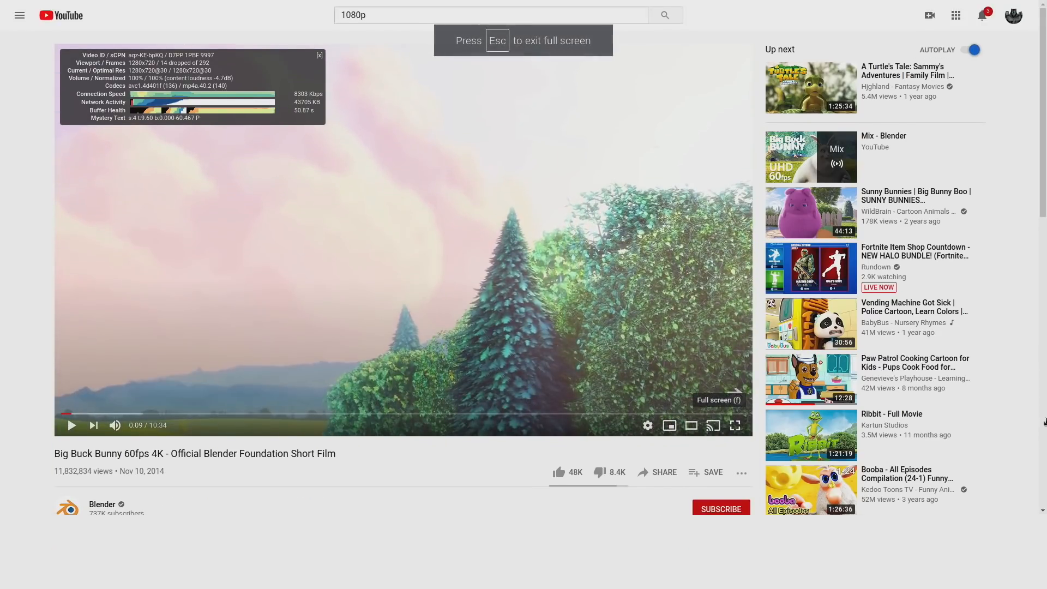
click(735, 425)
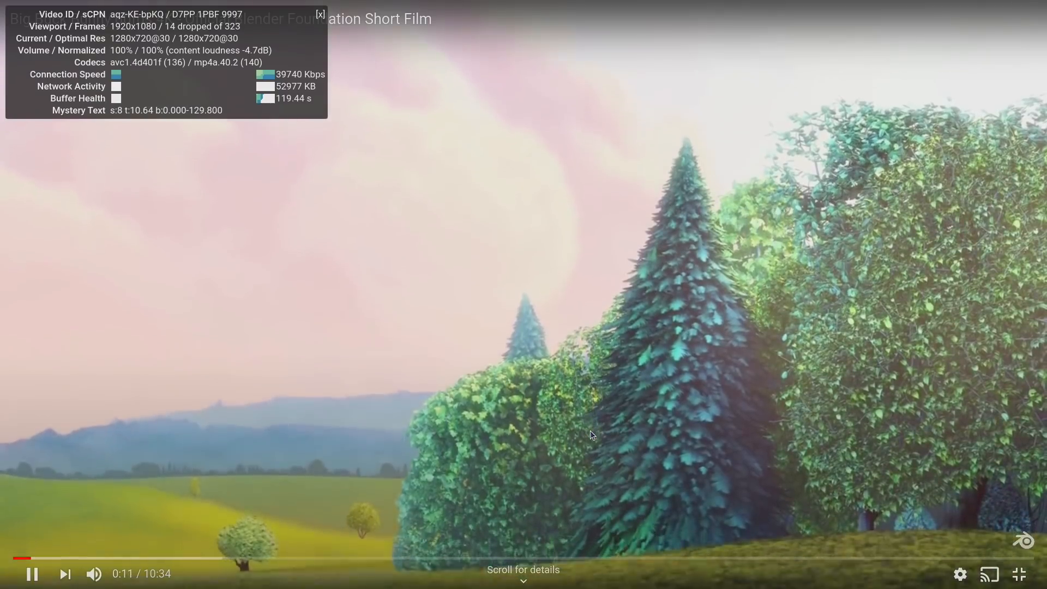